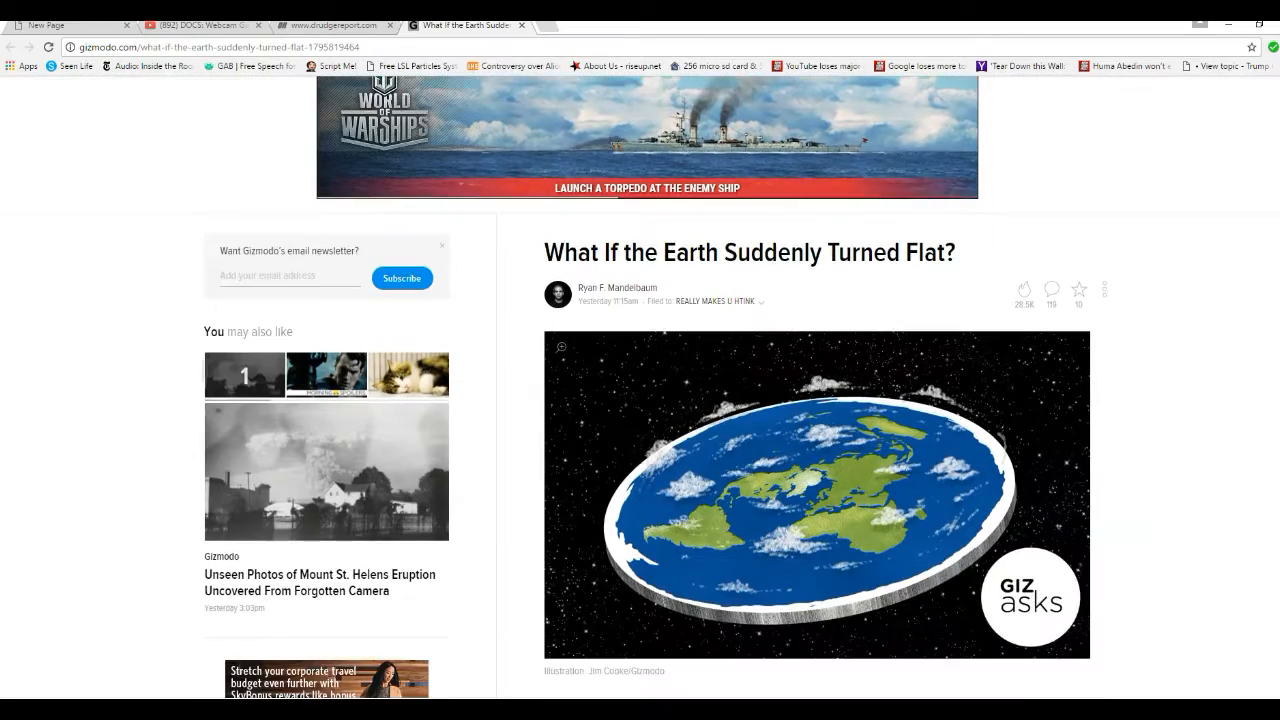
scroll("down", 3)
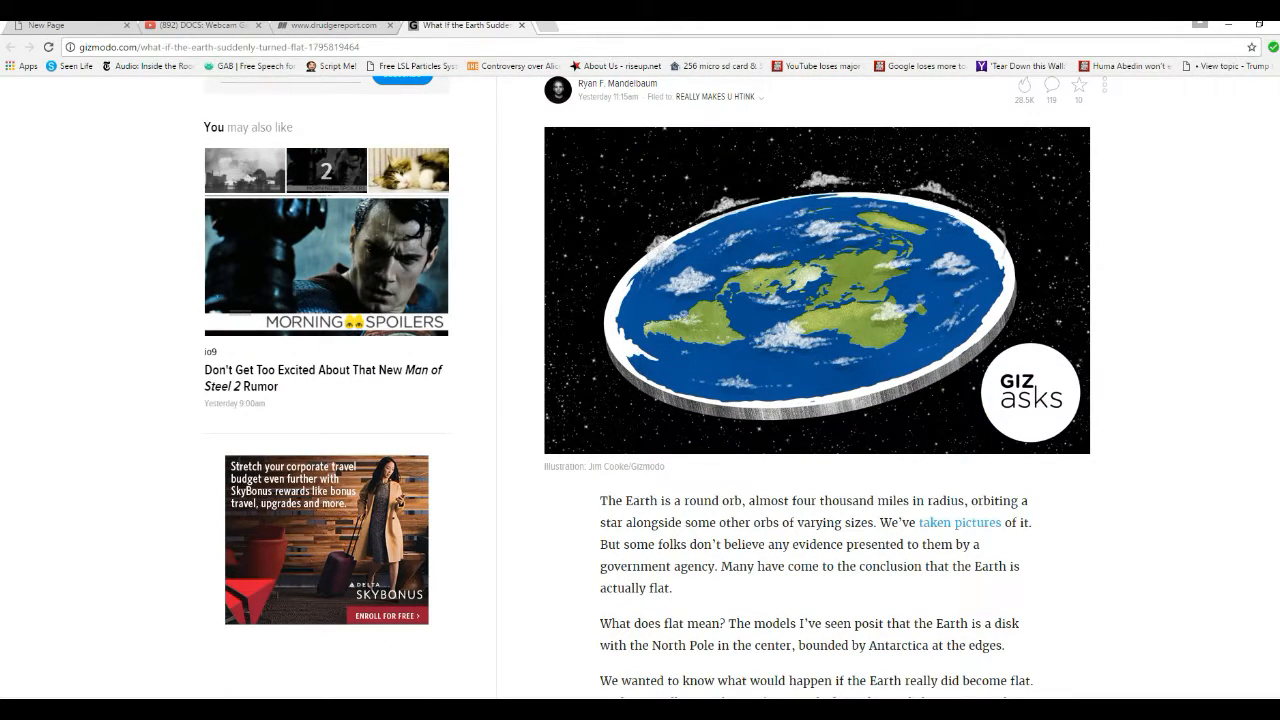
scroll("up", 3)
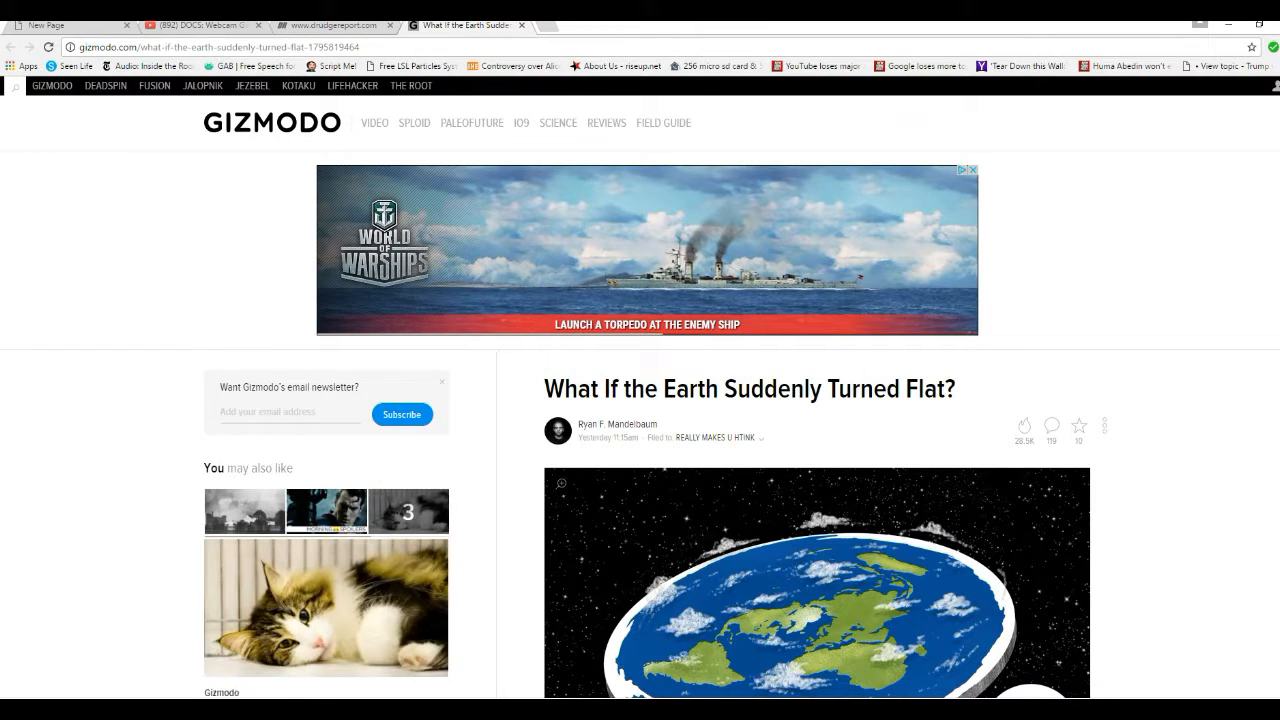
scroll("down", 3)
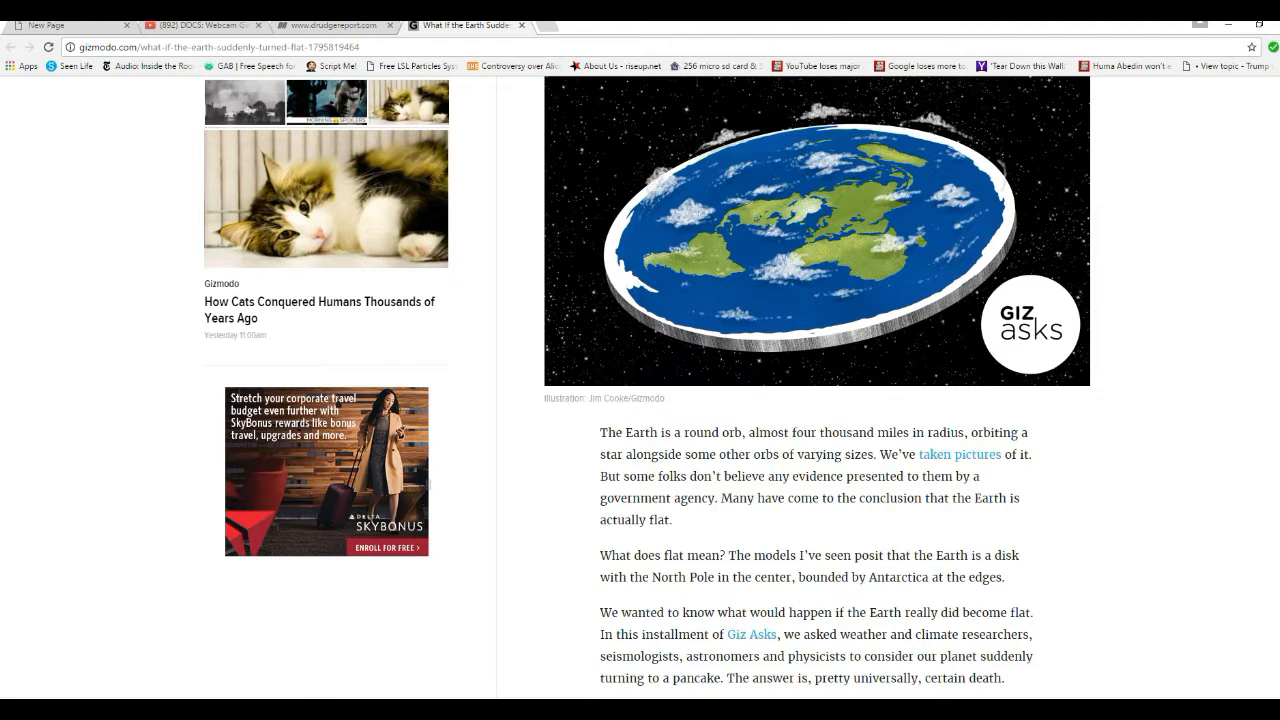
scroll("down", 3)
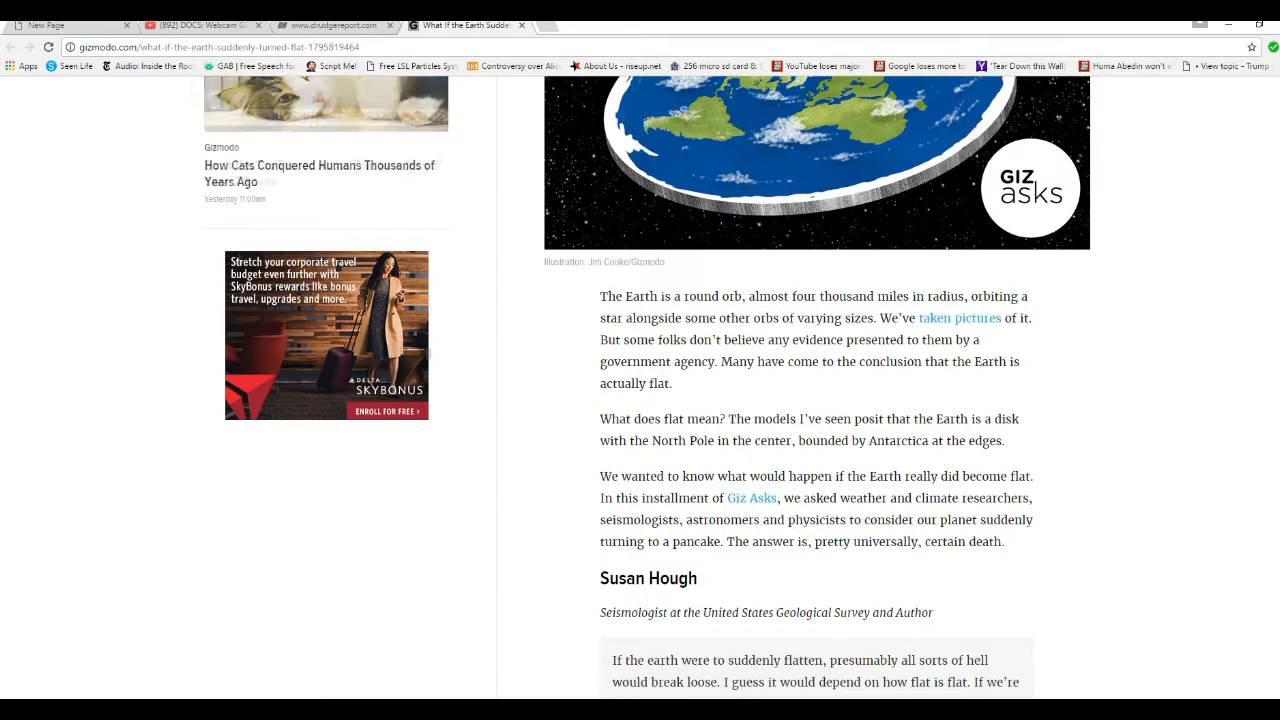
scroll("down", 3)
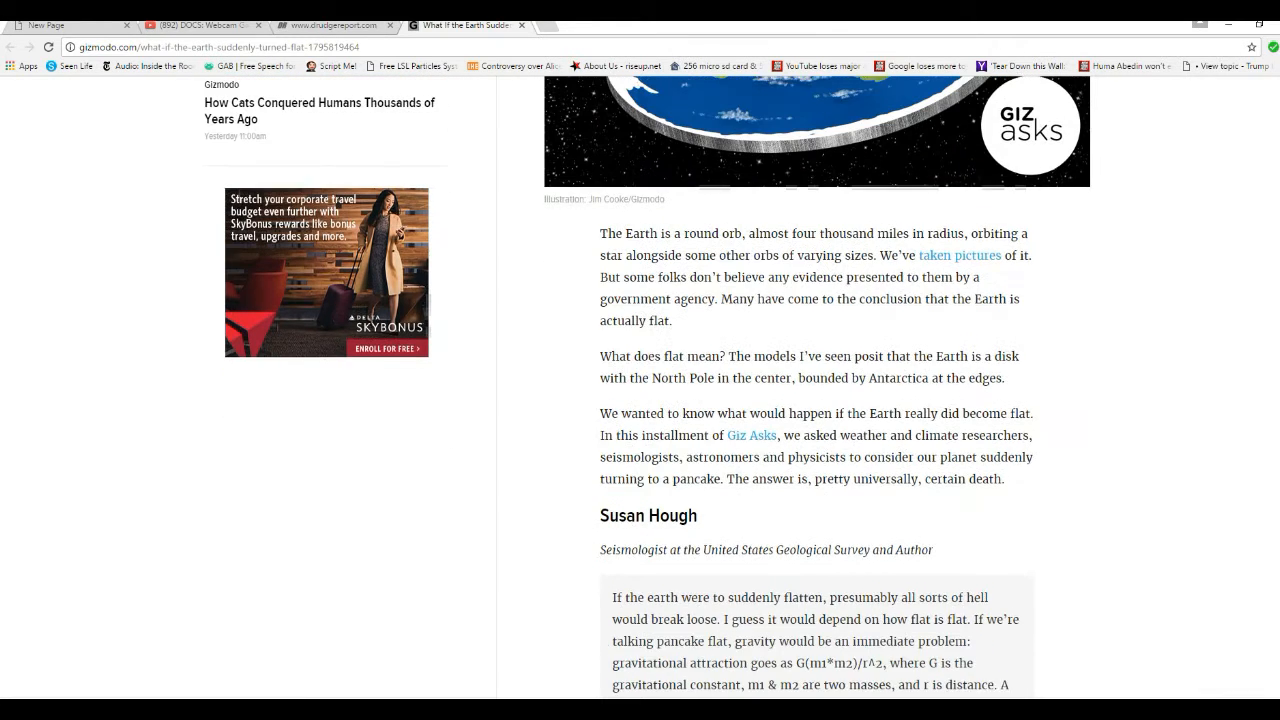
scroll("down", 3)
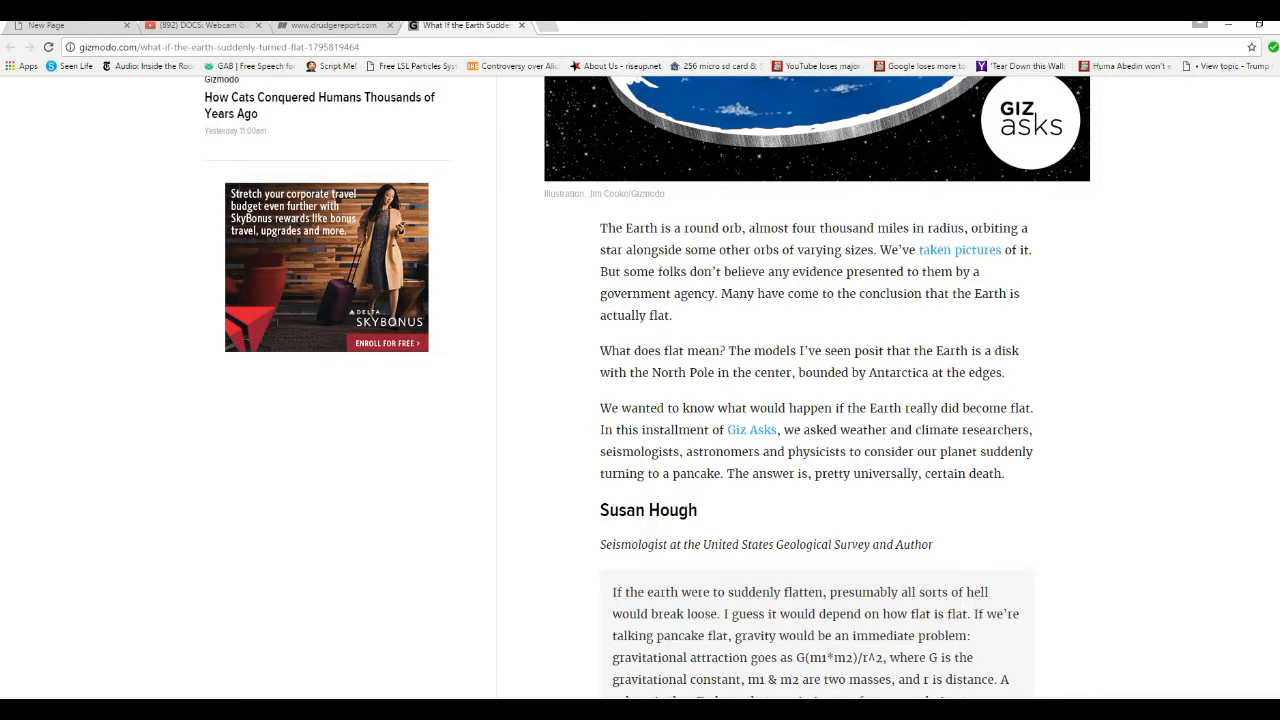
scroll("down", 3)
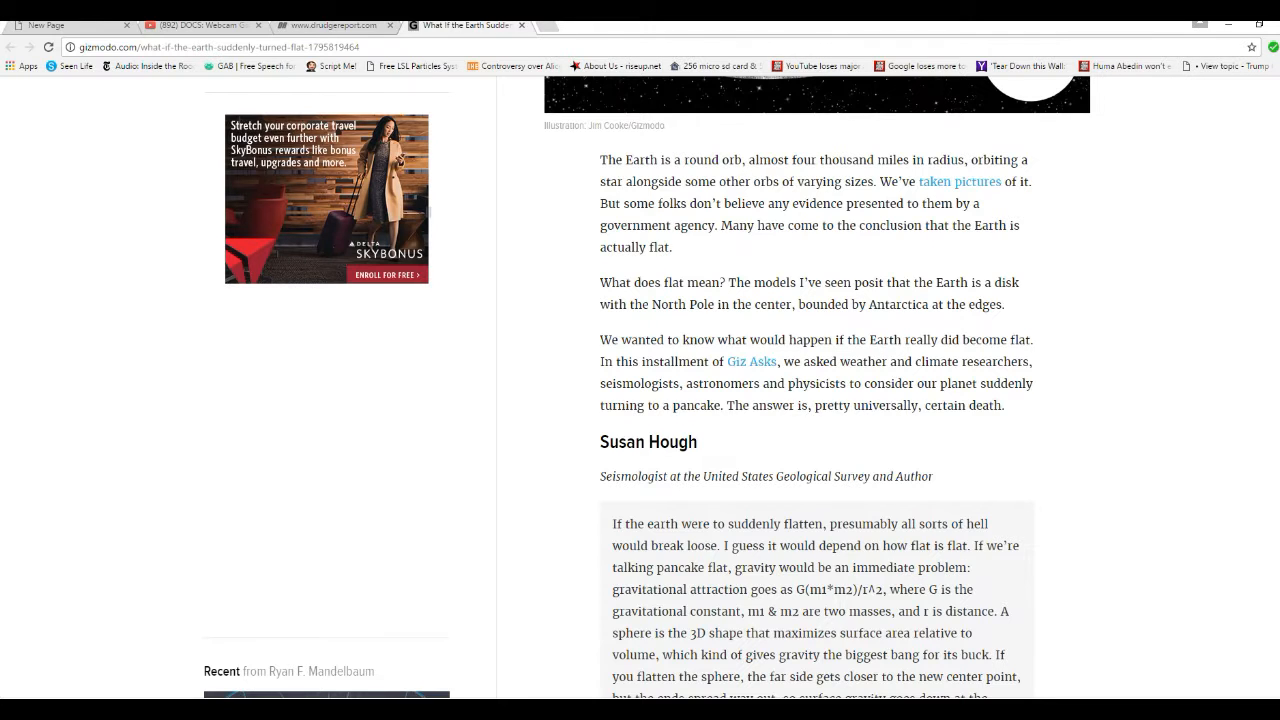
scroll("down", 3)
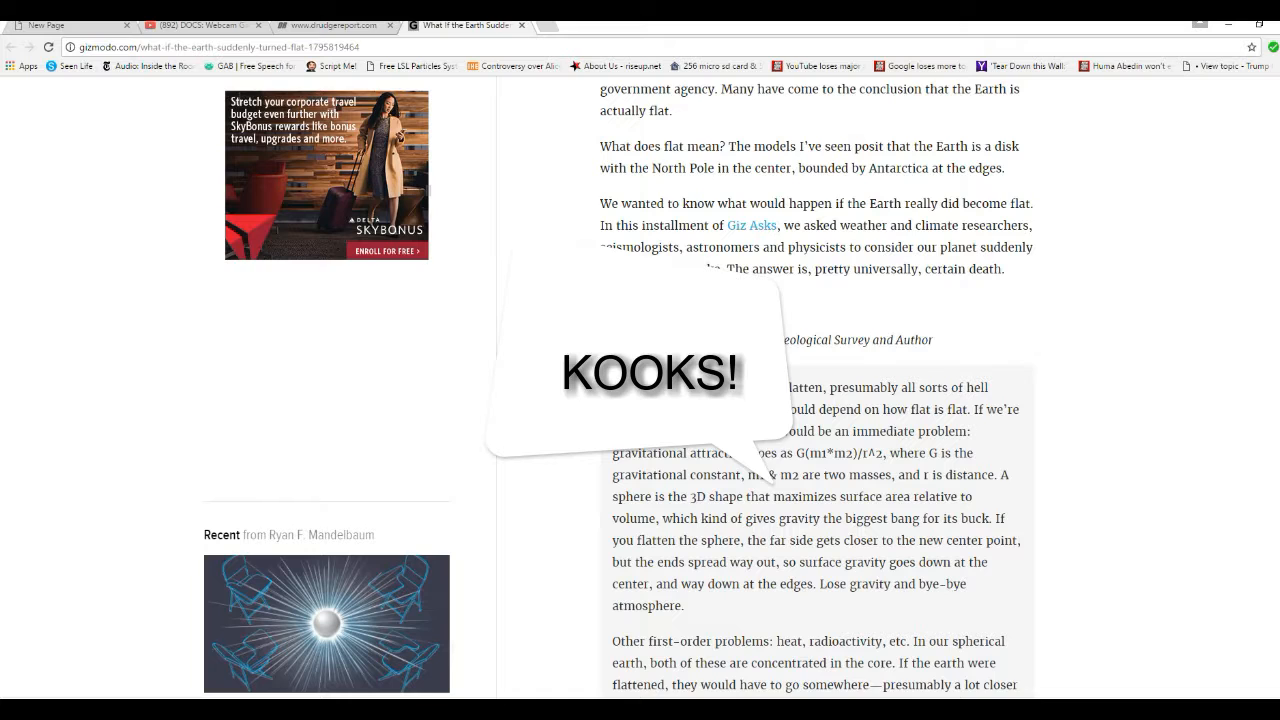
scroll("down", 3)
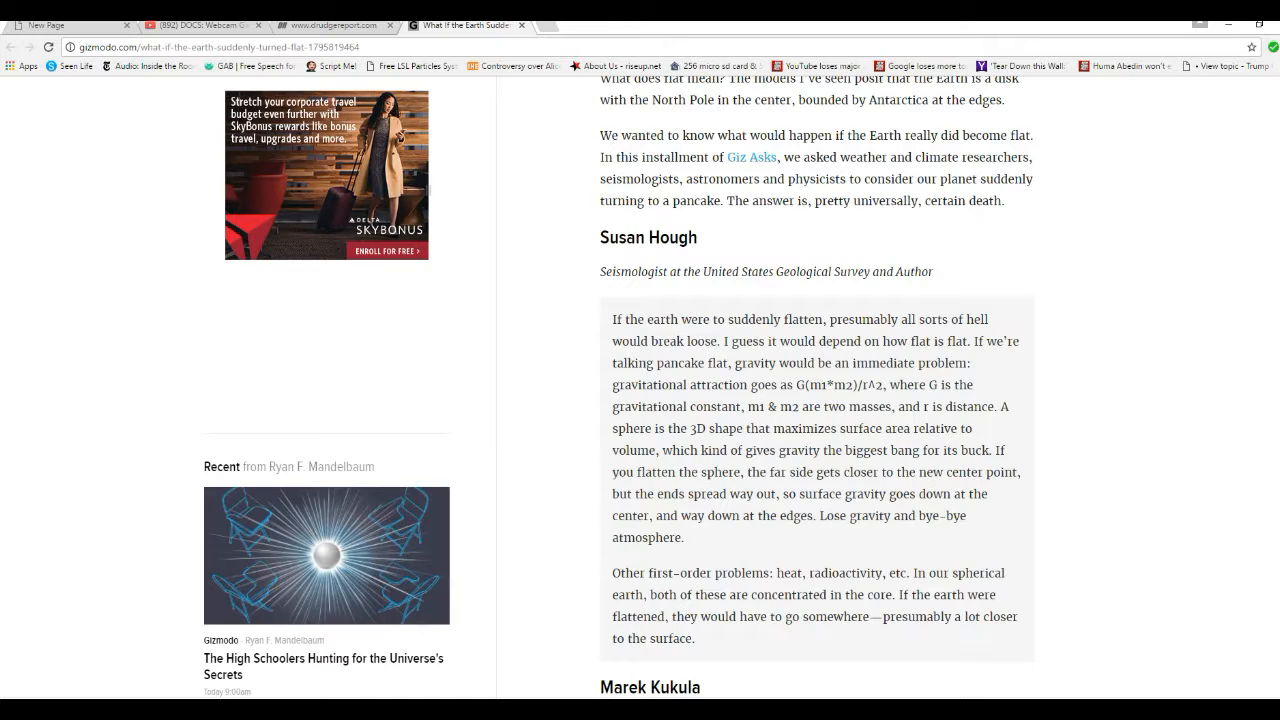
scroll("down", 3)
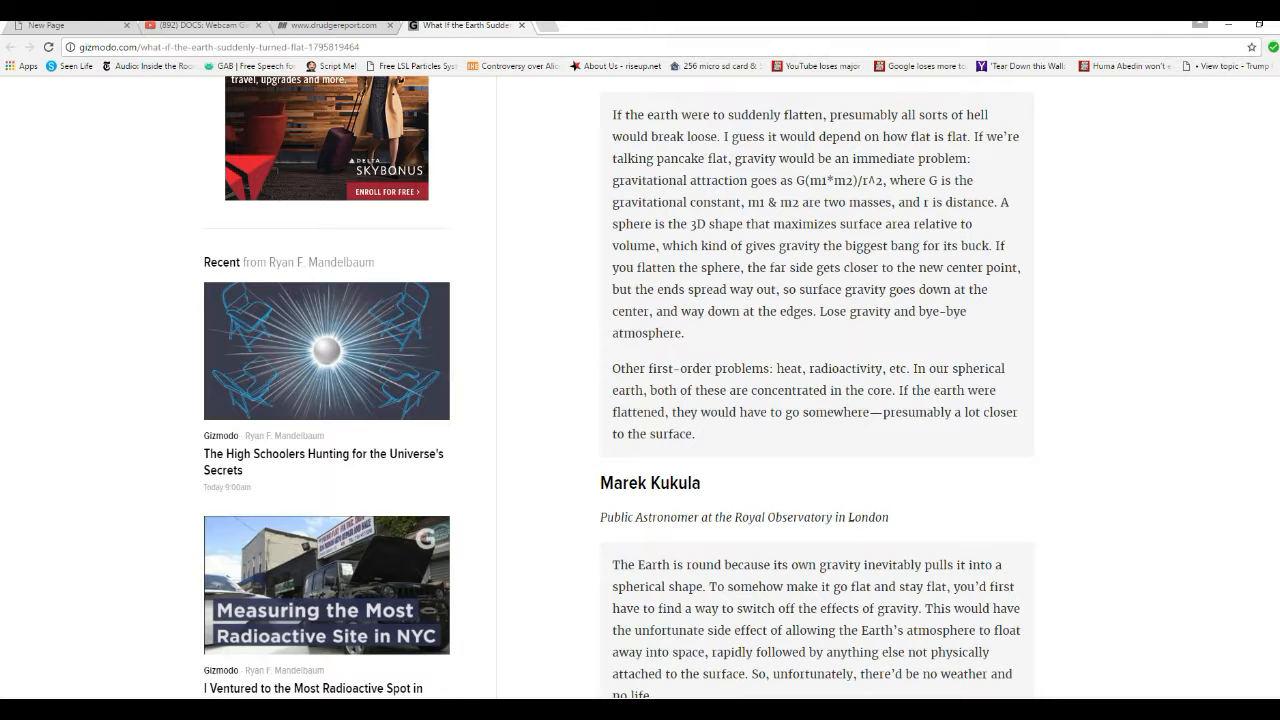
scroll("down", 3)
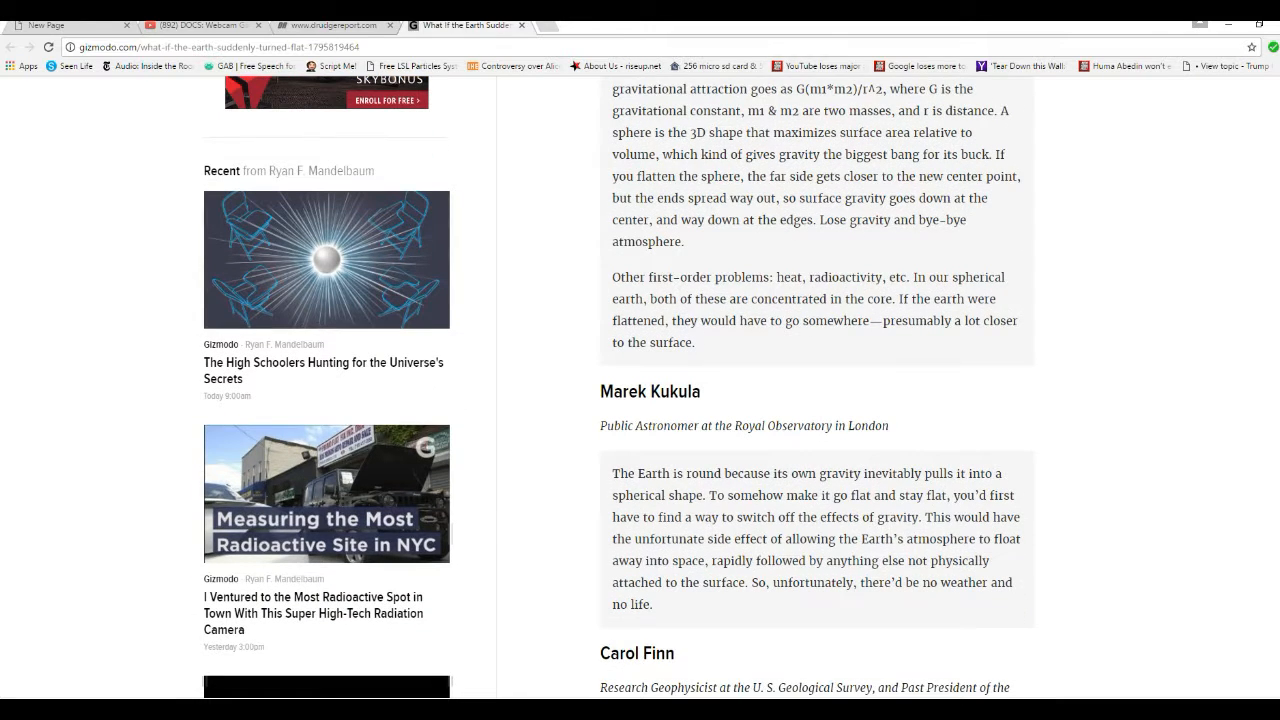
scroll("down", 3)
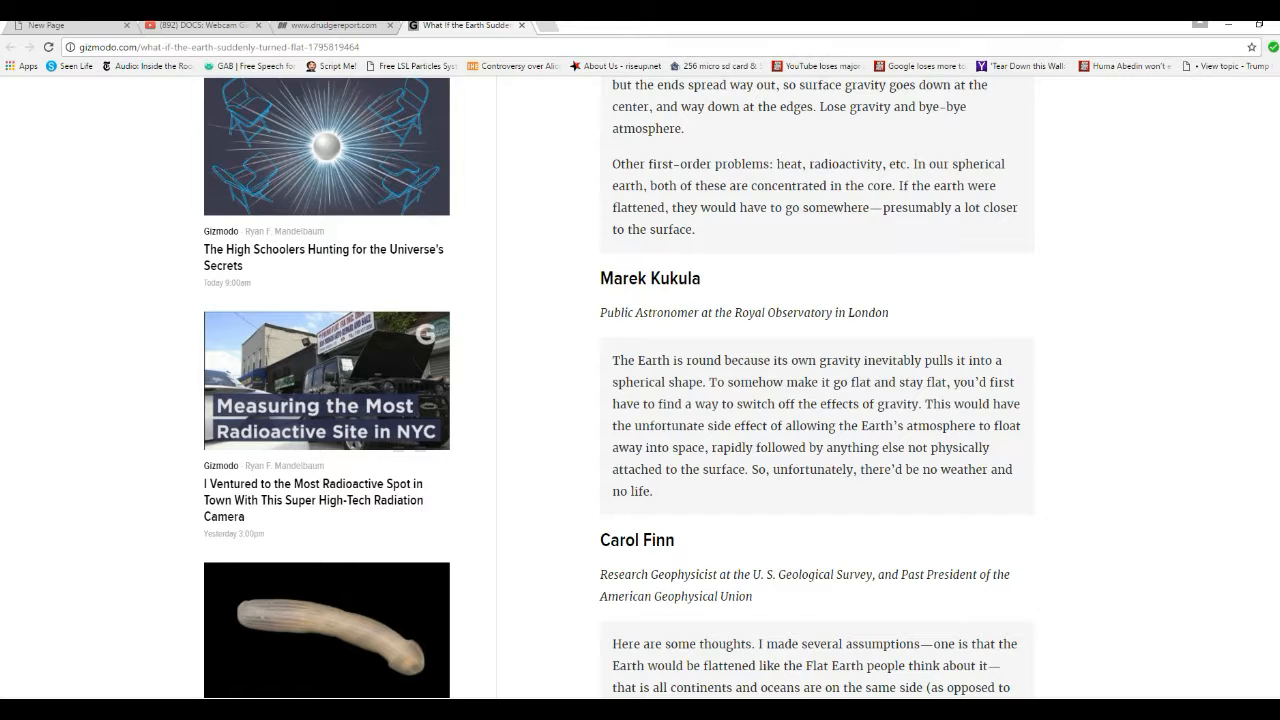
scroll("down", 3)
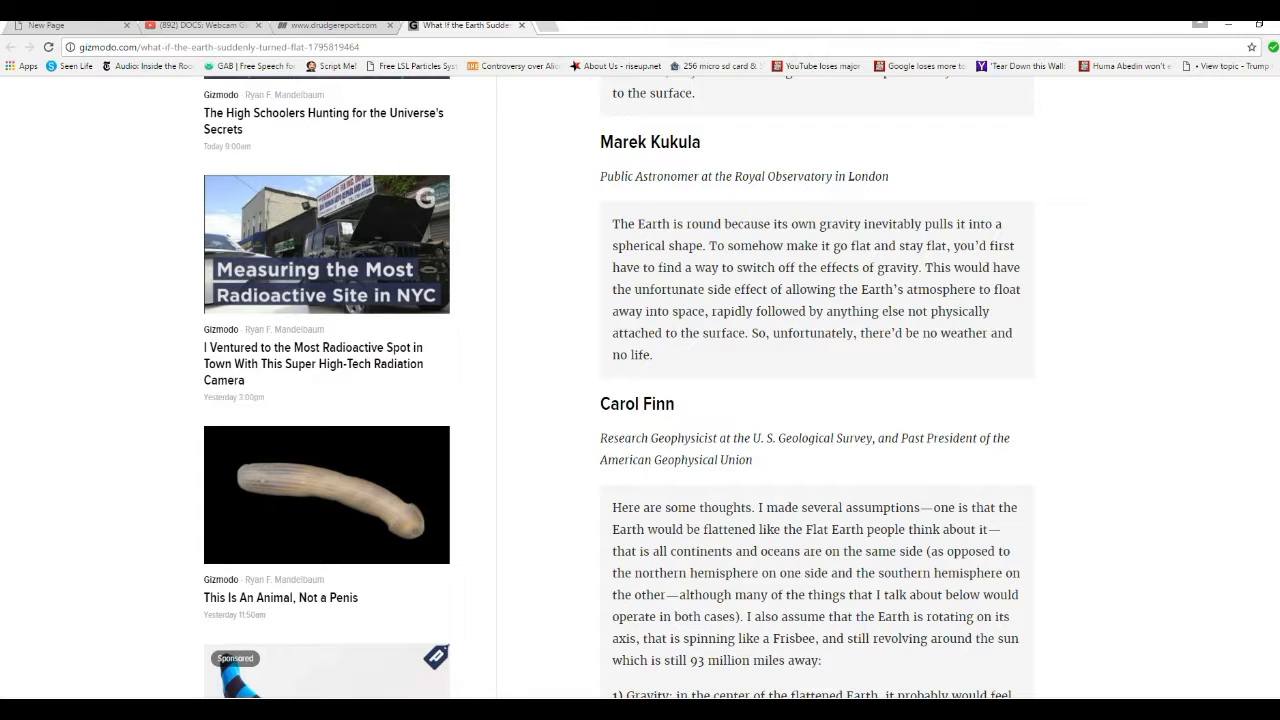
scroll("down", 3)
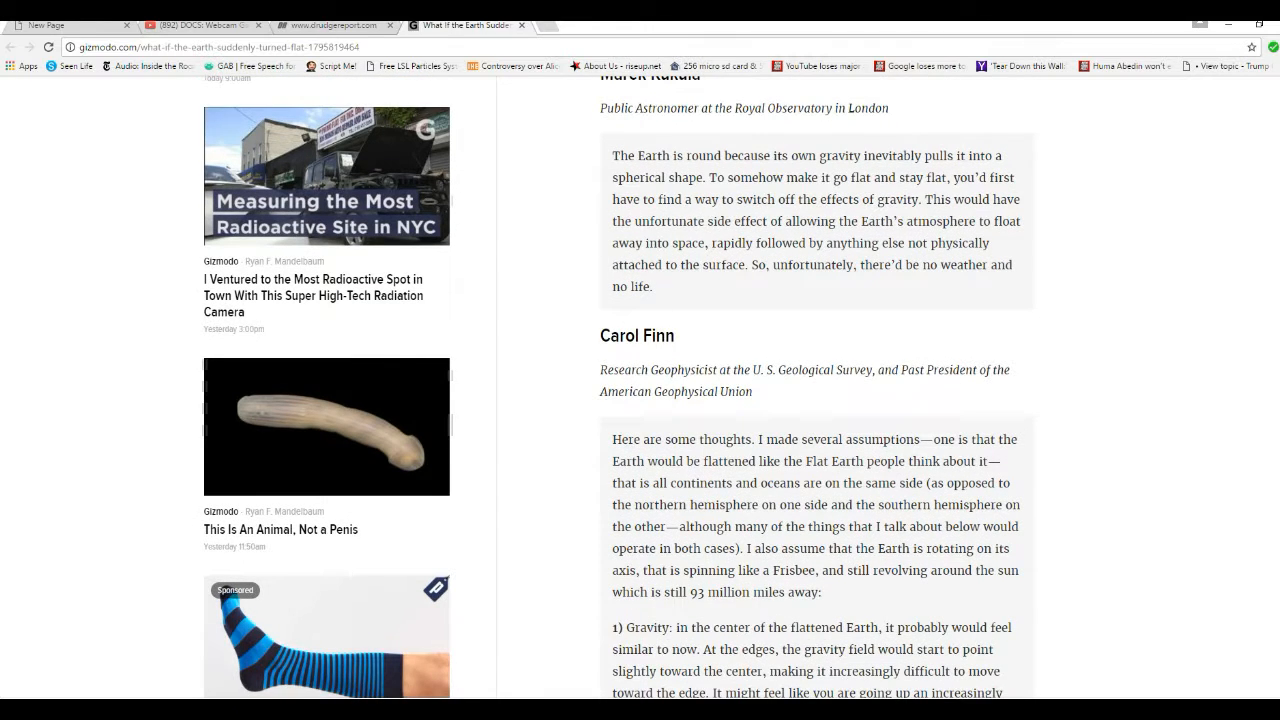
scroll("down", 3)
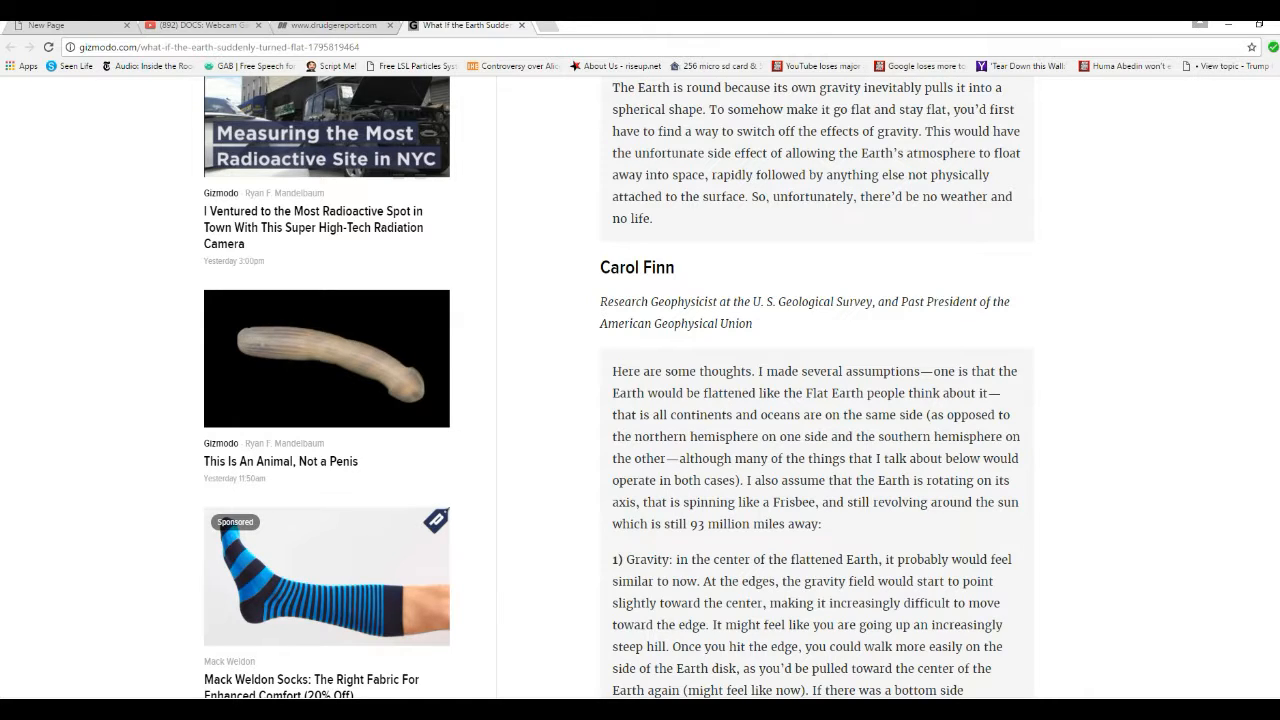
scroll("down", 3)
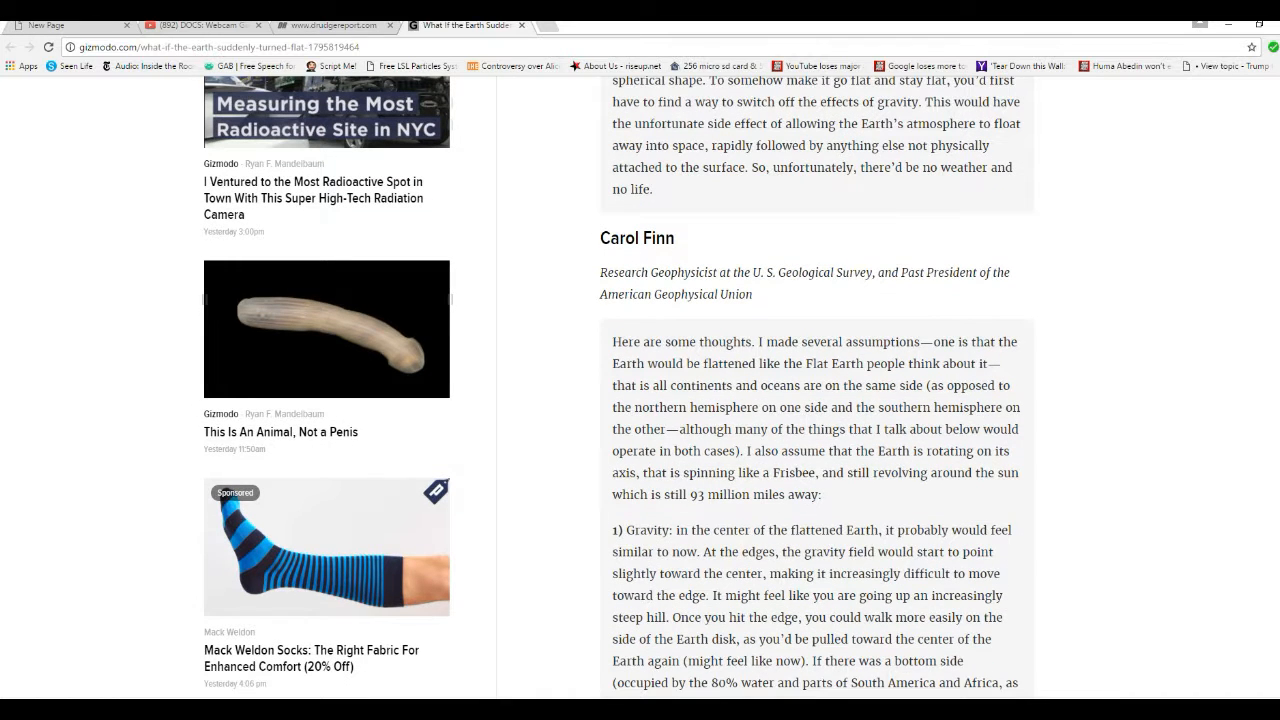
scroll("down", 3)
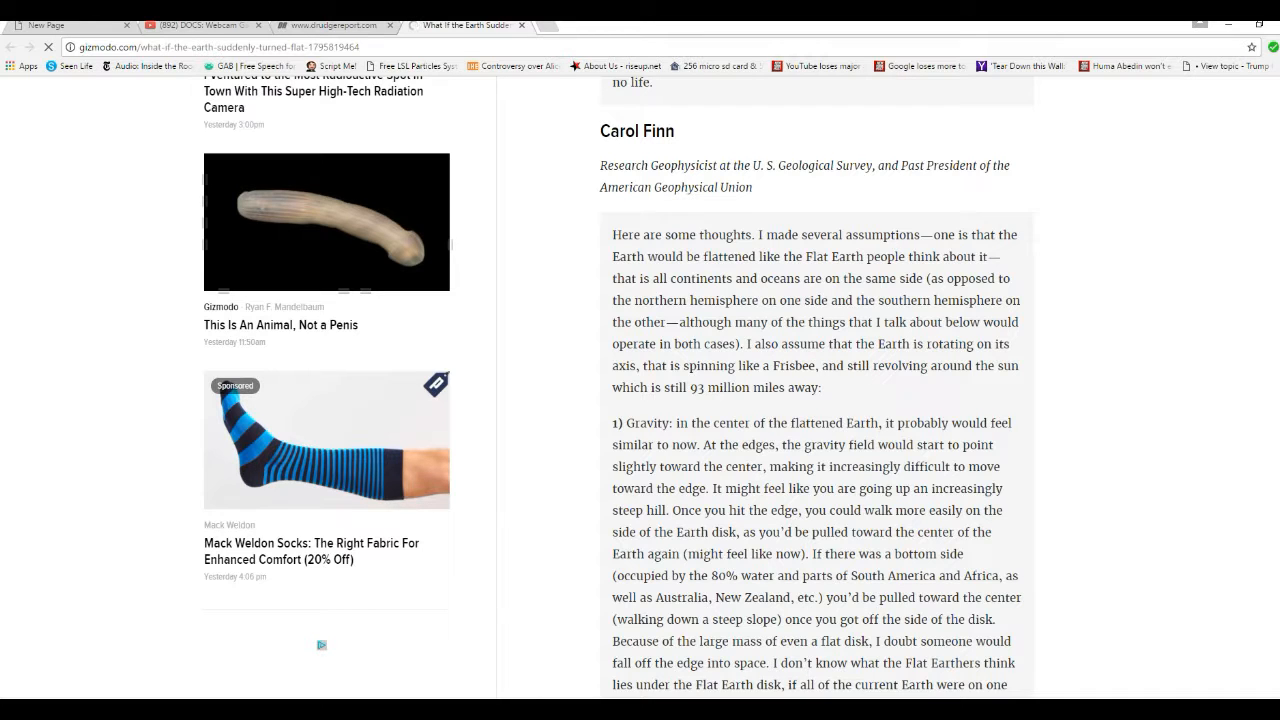
scroll("down", 3)
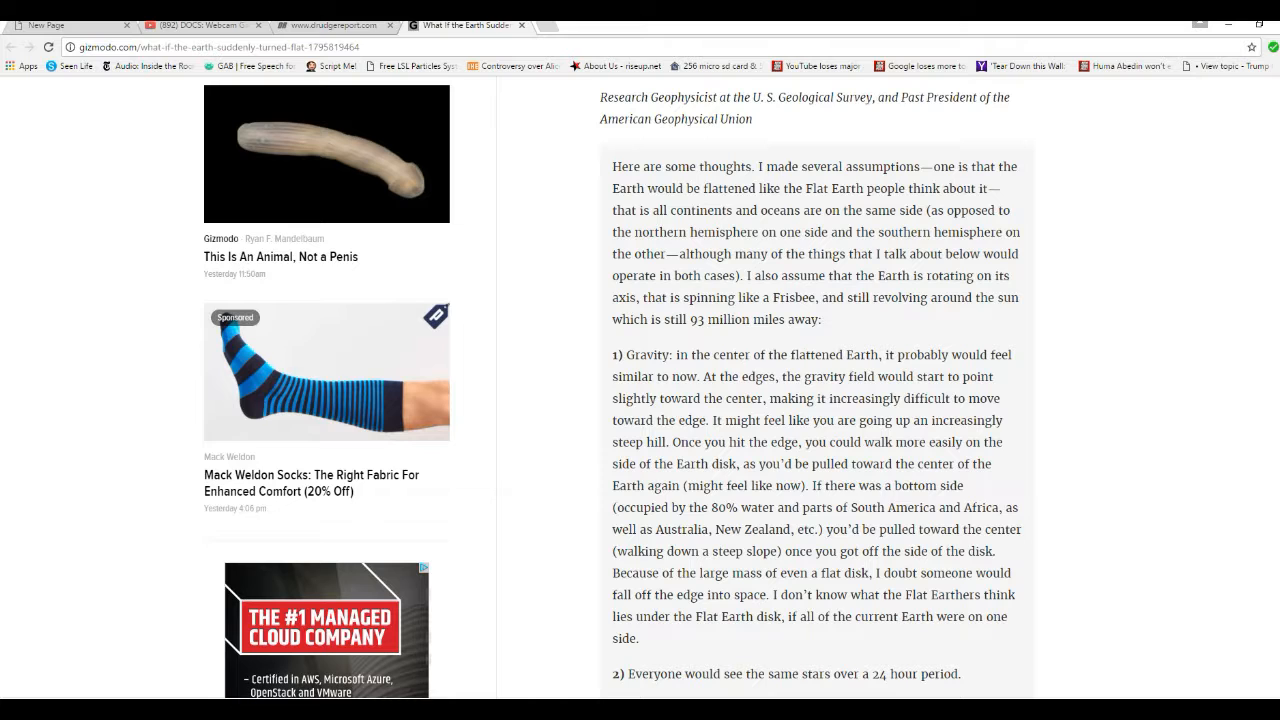
scroll("down", 3)
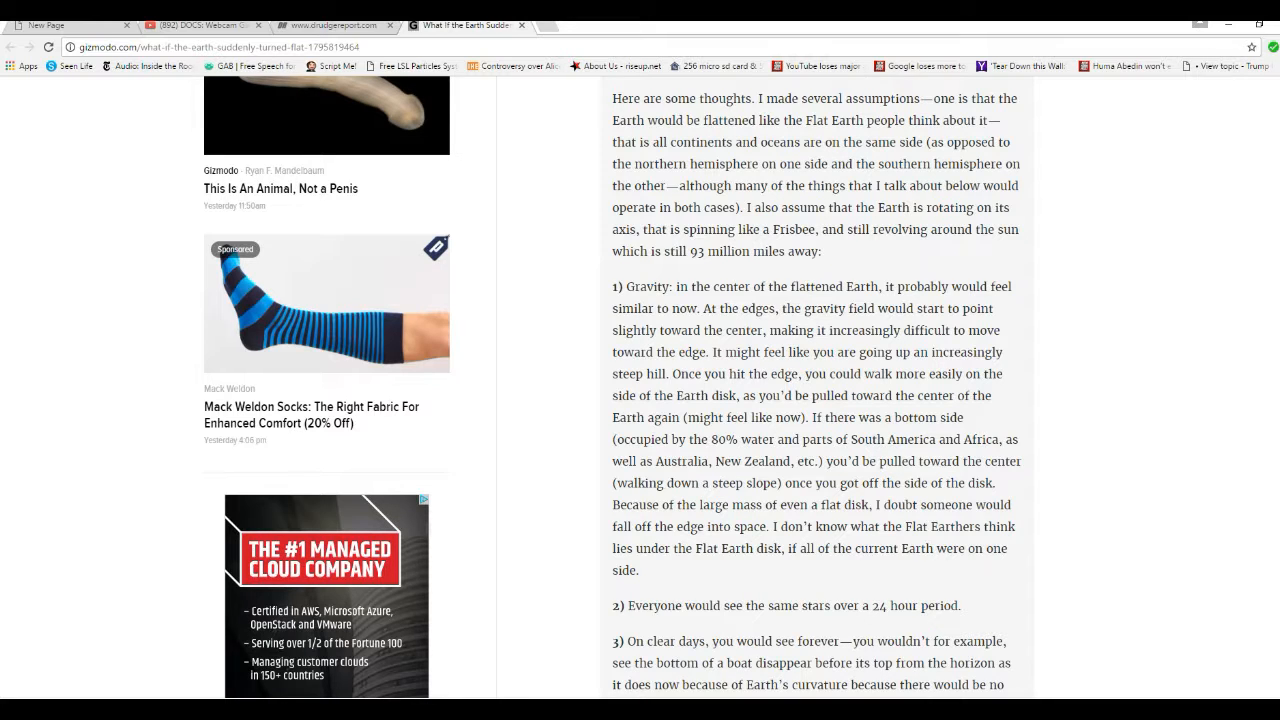
scroll("down", 3)
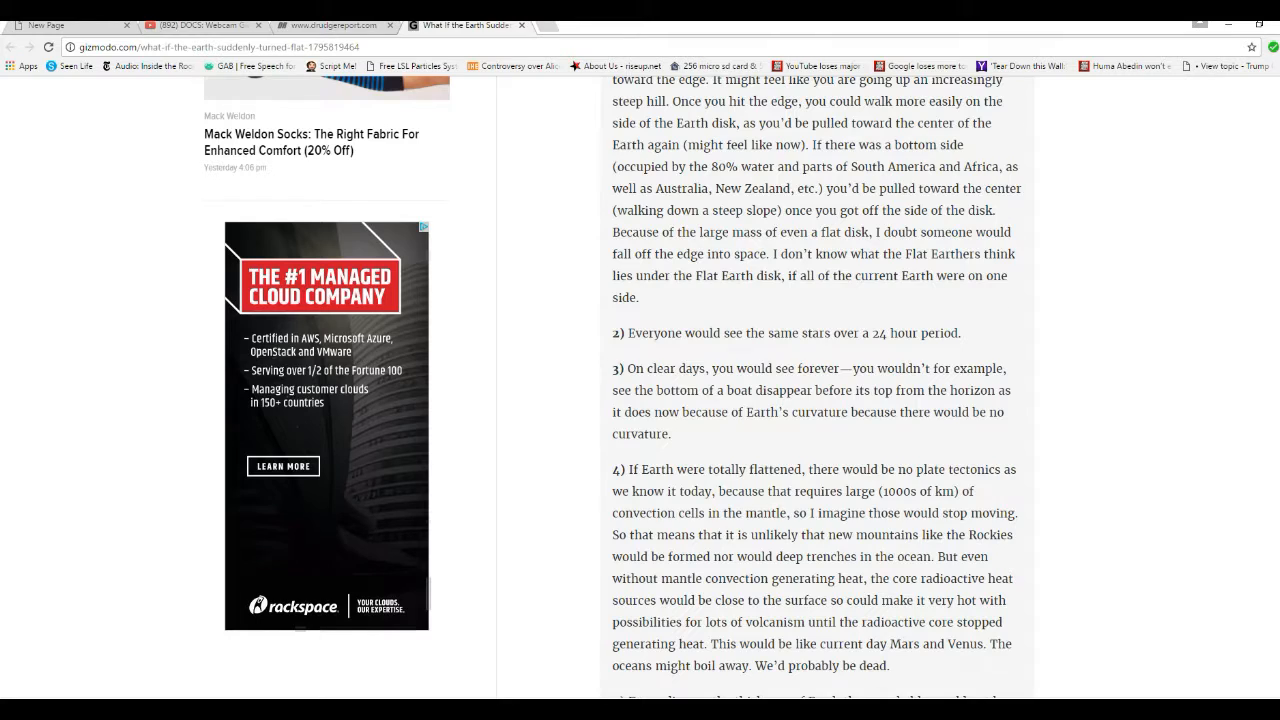
scroll("down", 3)
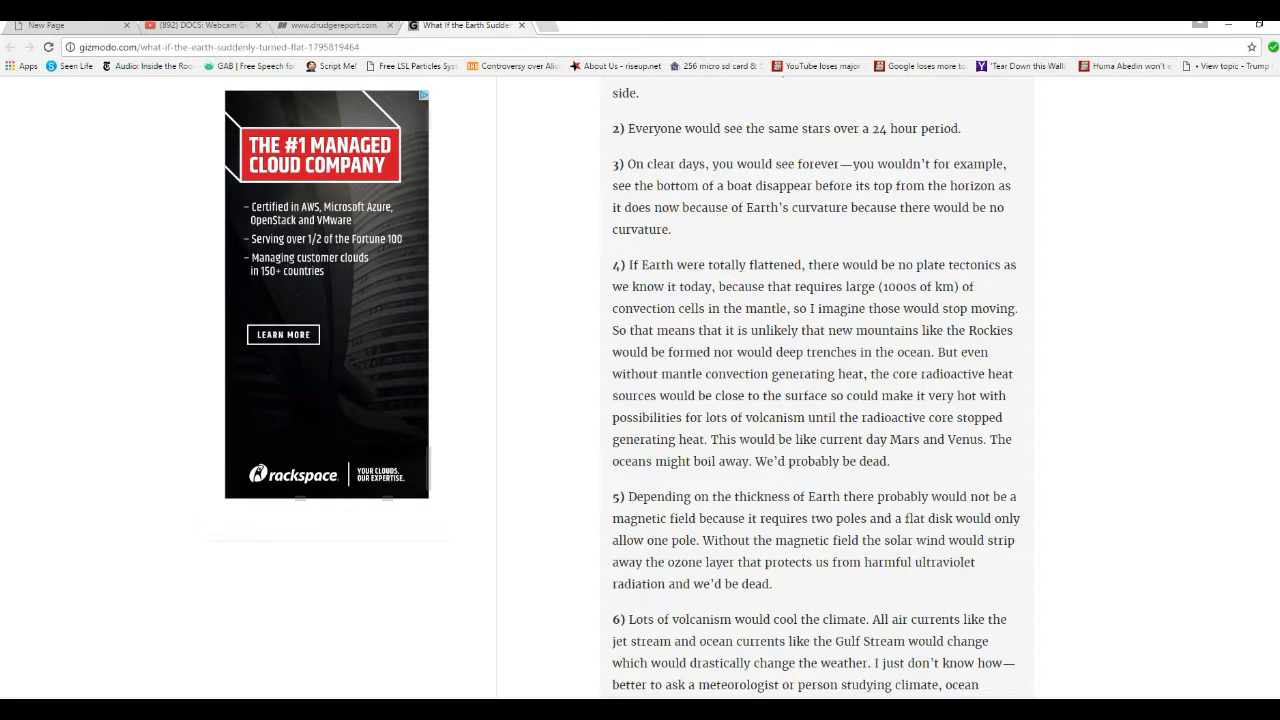
scroll("down", 3)
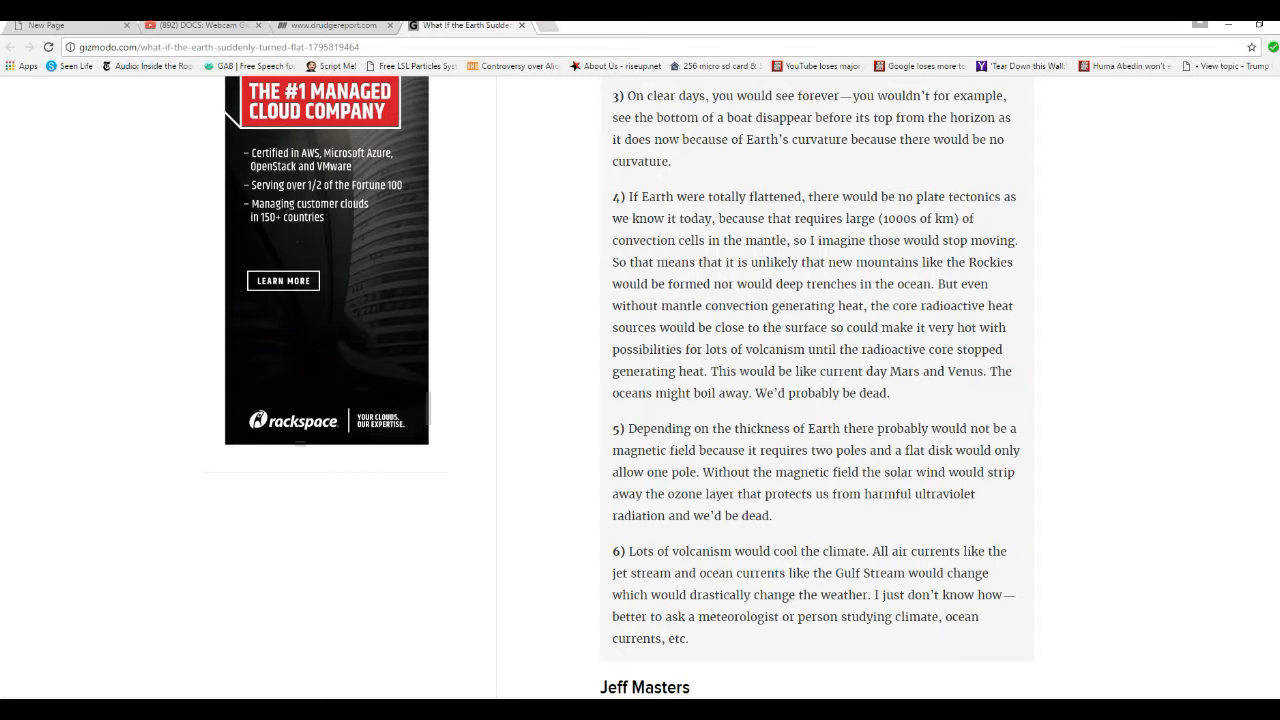
scroll("down", 3)
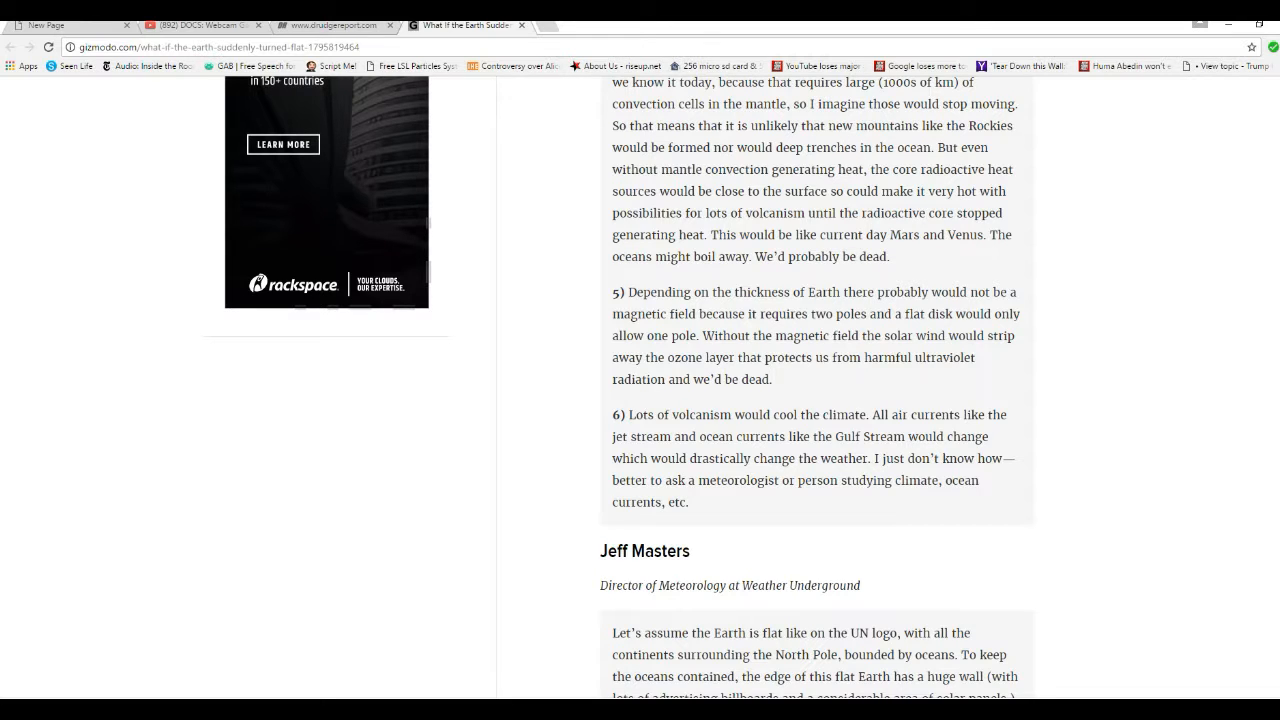
scroll("down", 3)
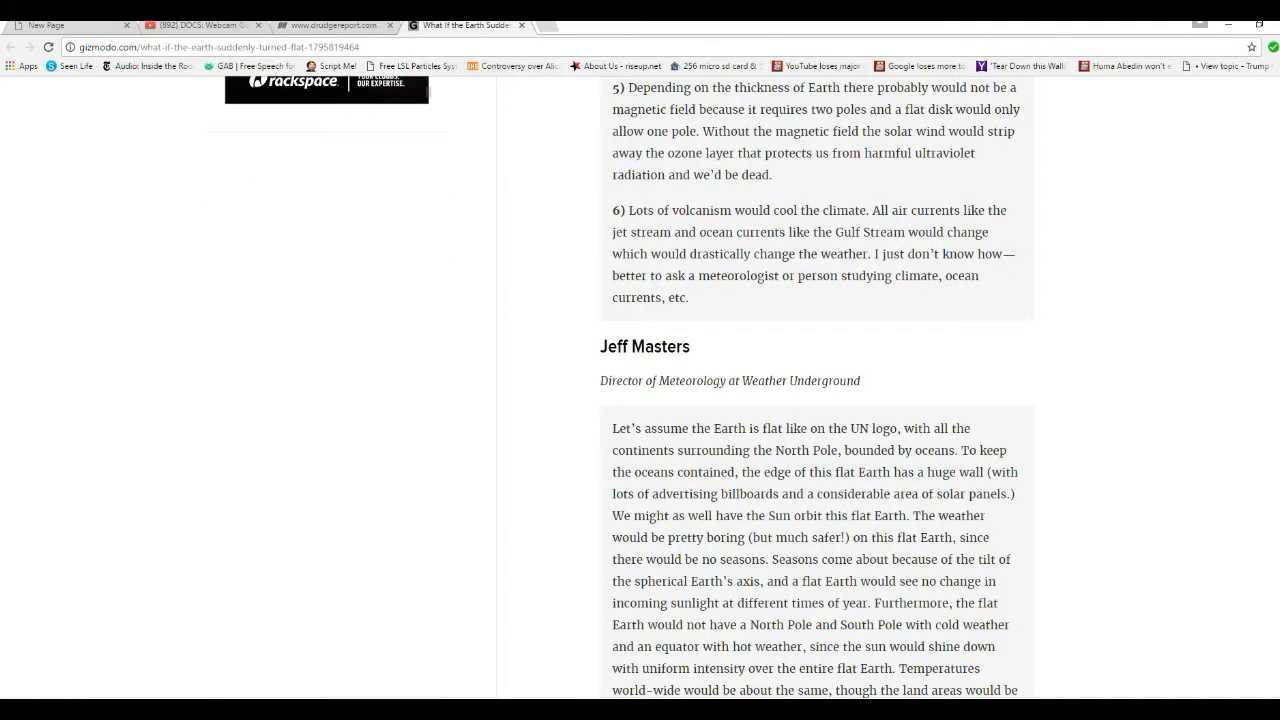
scroll("down", 3)
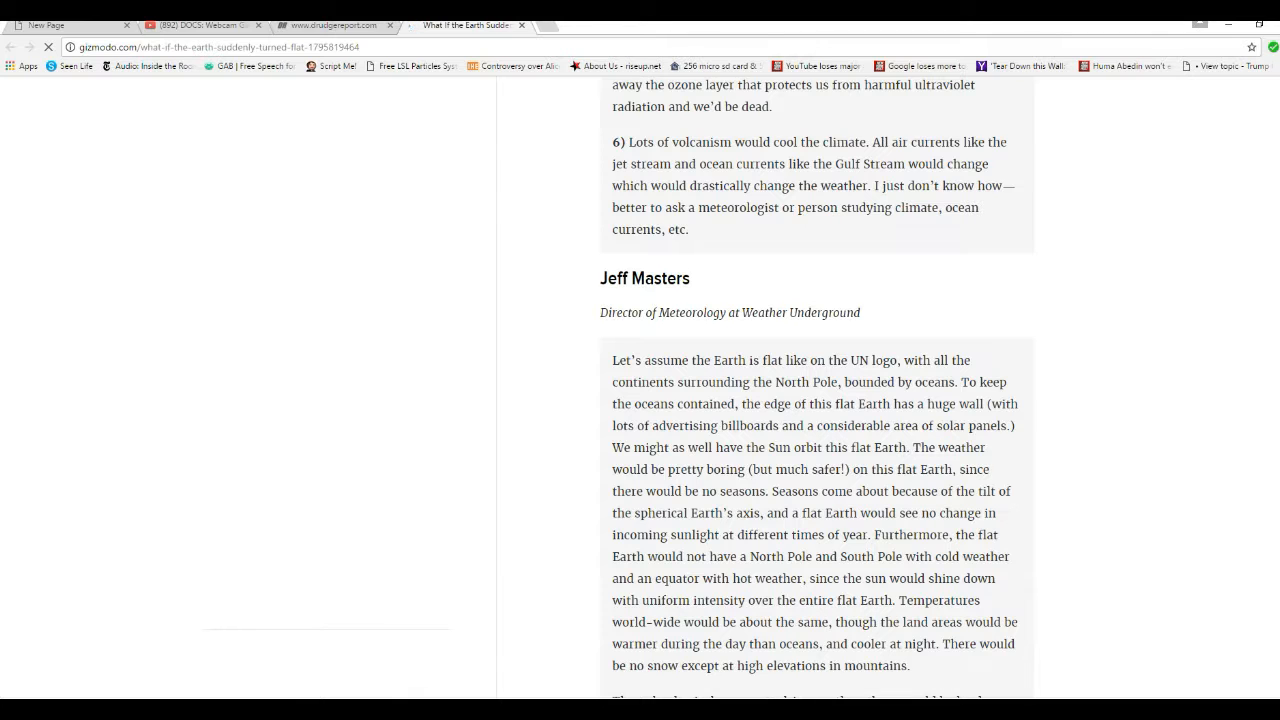
scroll("down", 3)
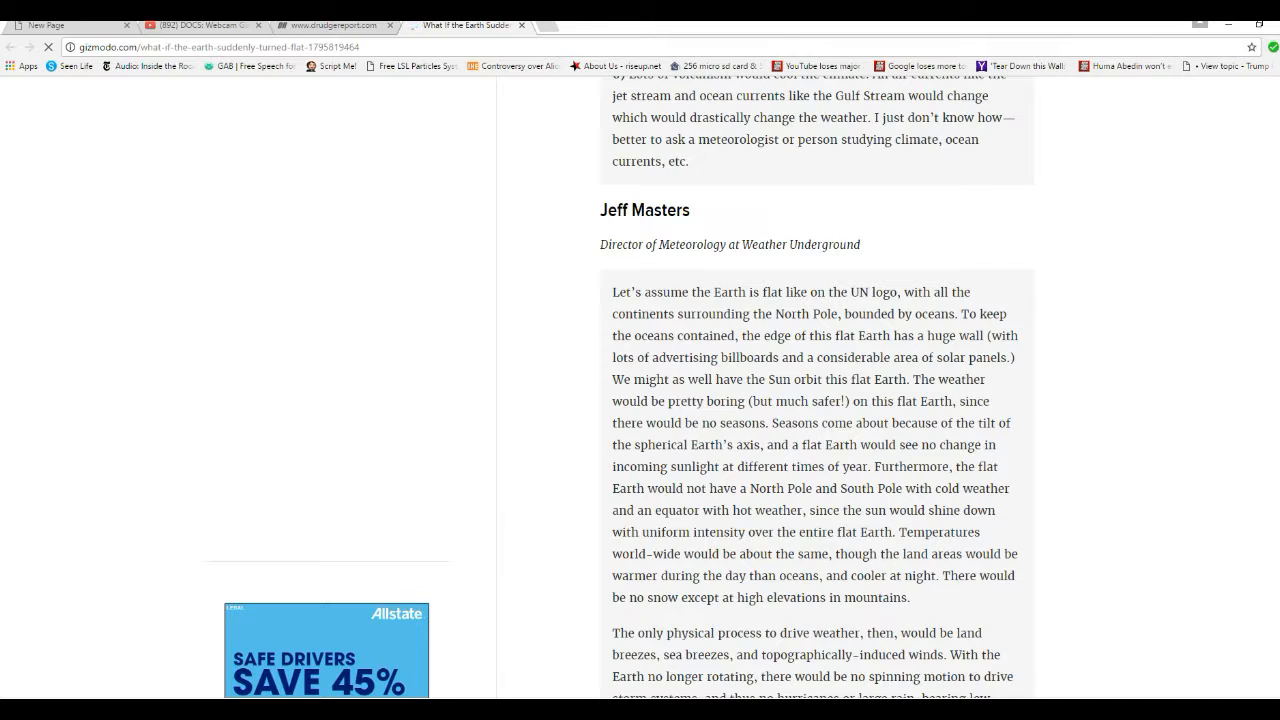
scroll("down", 3)
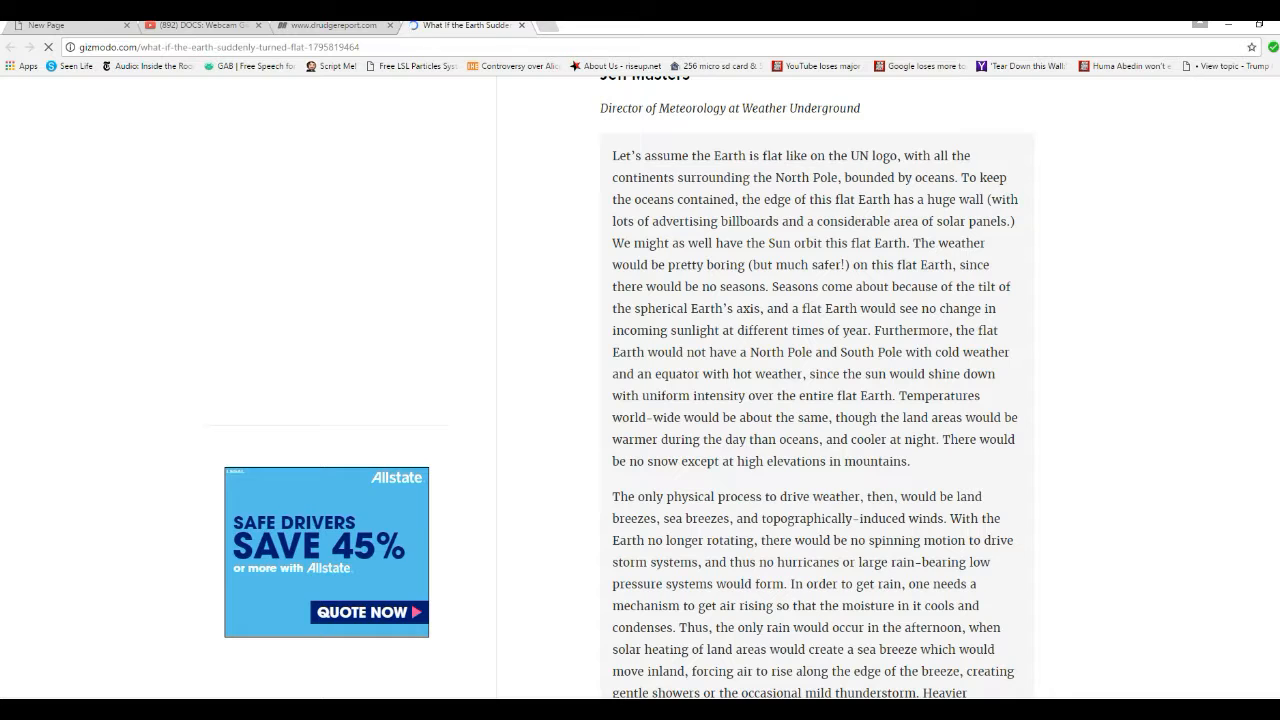
scroll("down", 3)
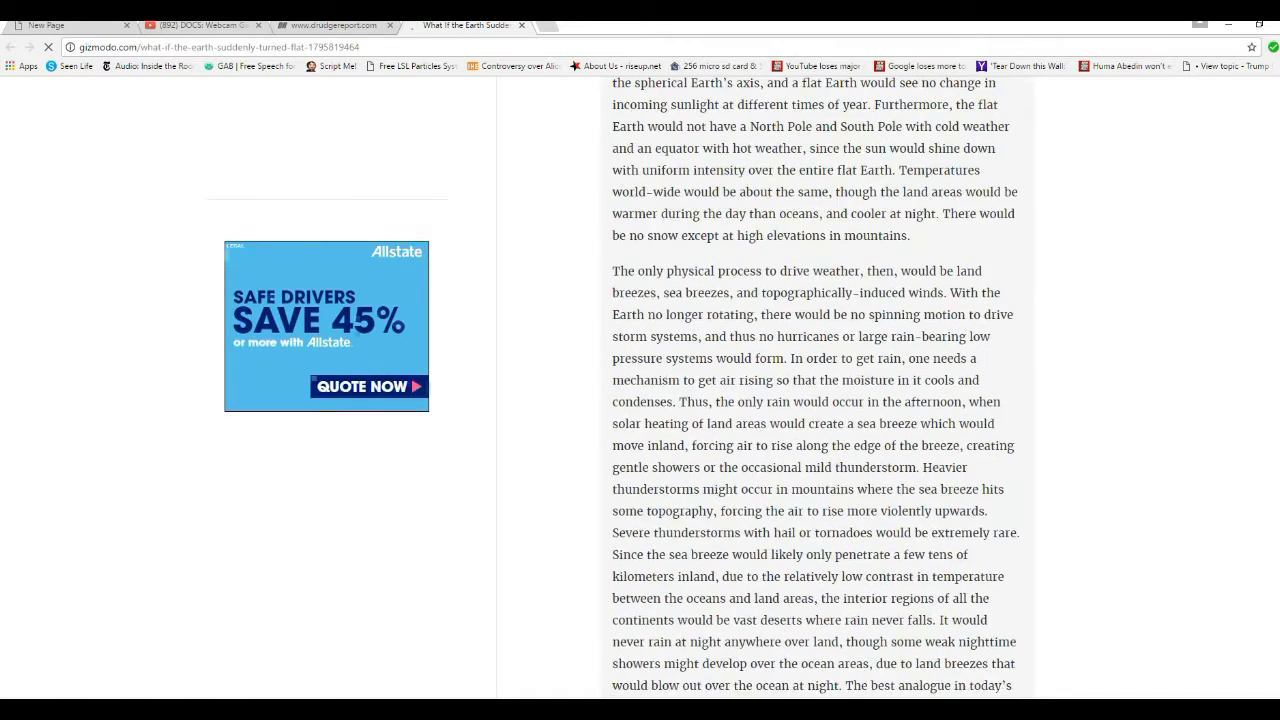
scroll("down", 3)
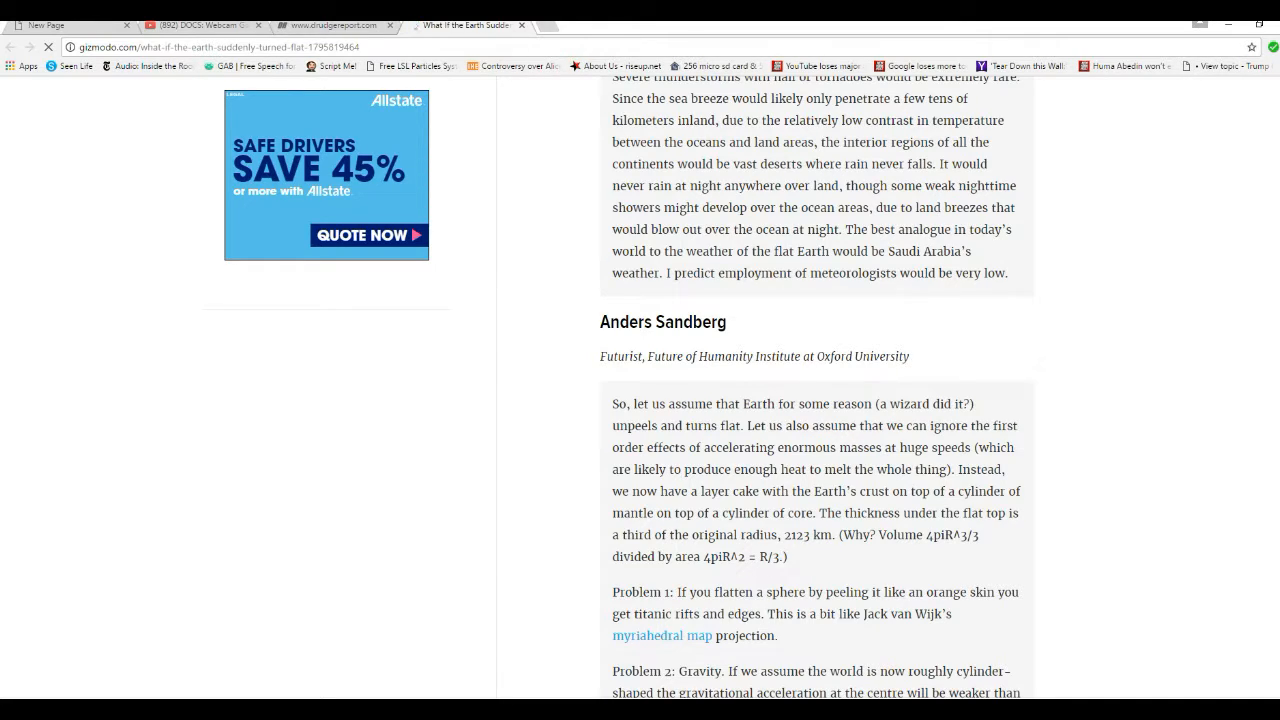
scroll("down", 3)
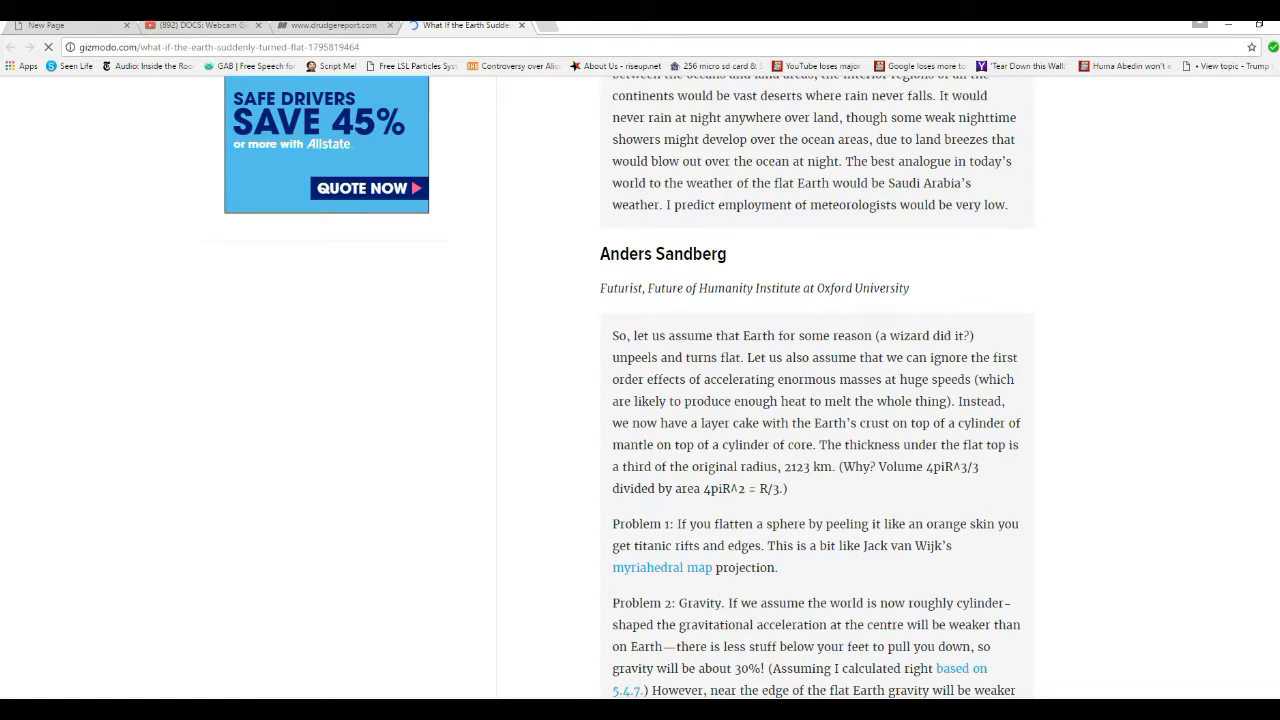
scroll("down", 3)
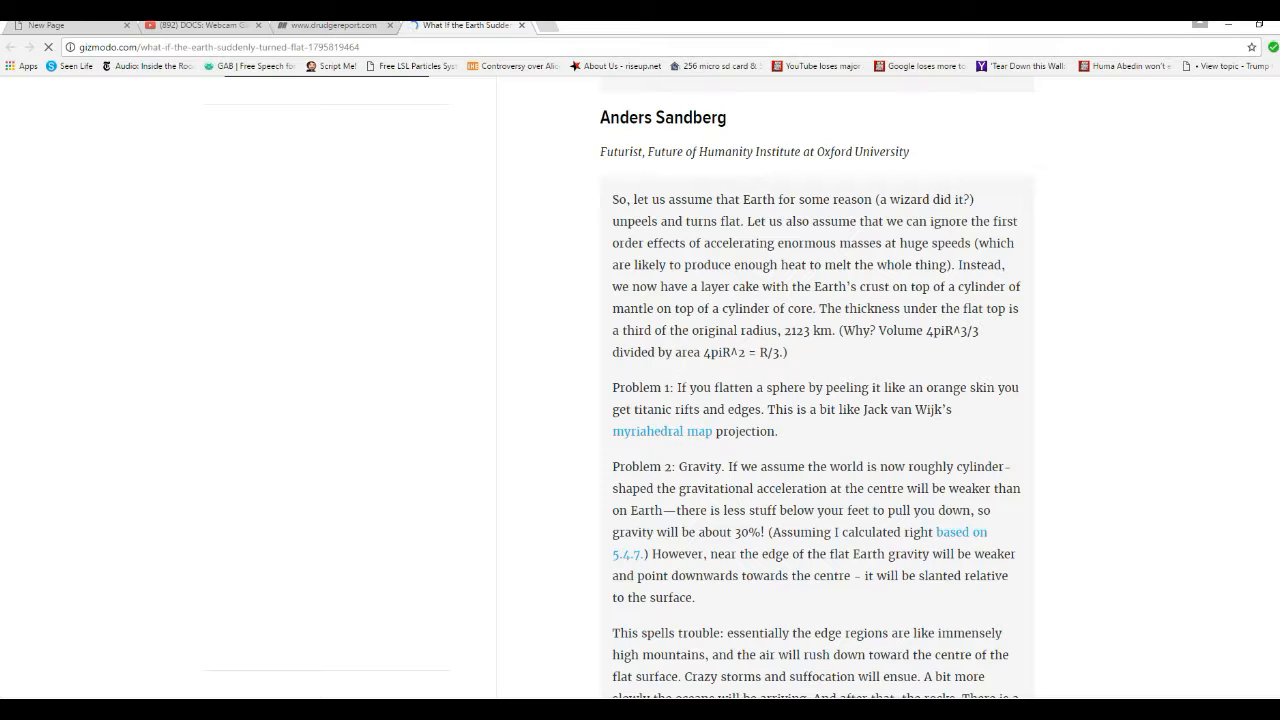
scroll("down", 3)
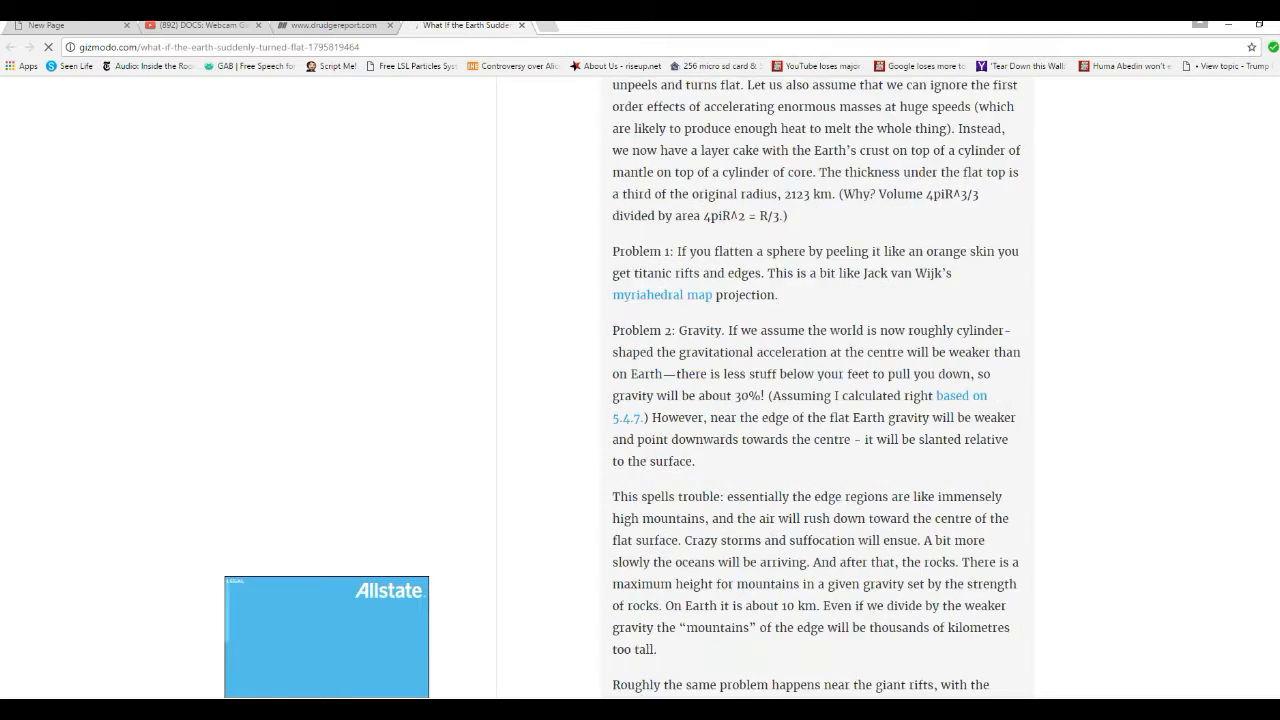
scroll("down", 3)
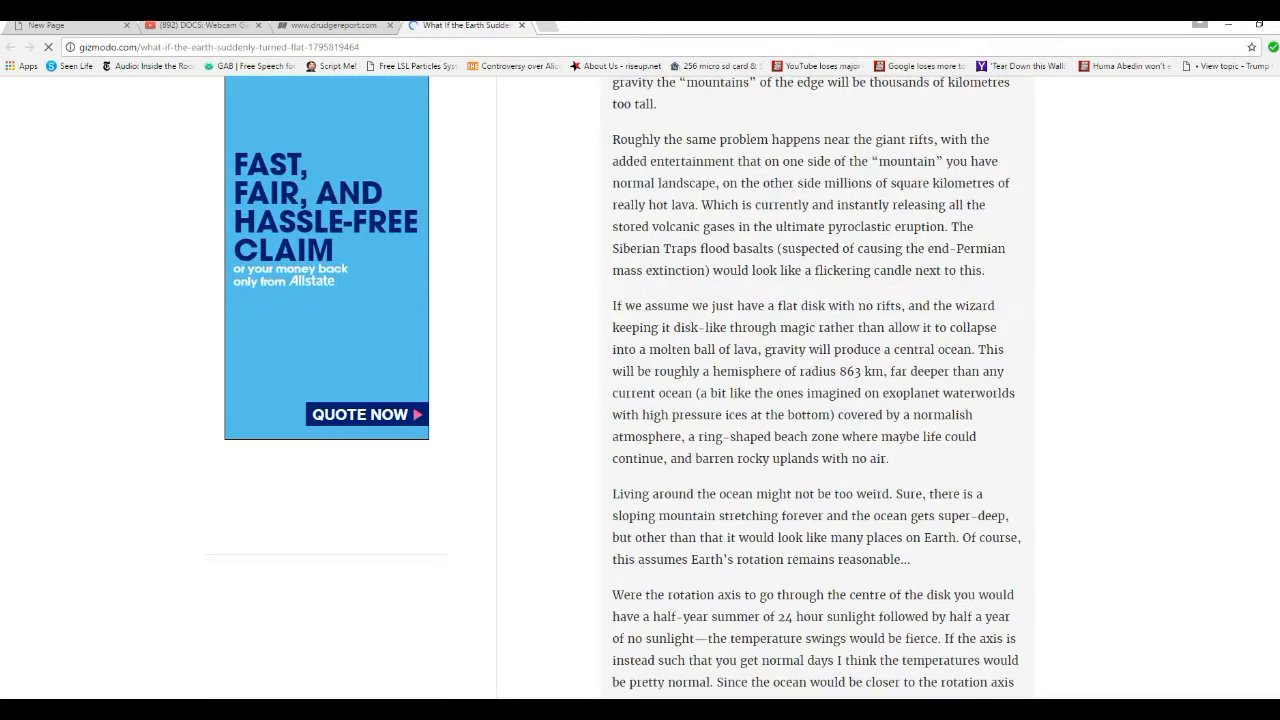
scroll("down", 3)
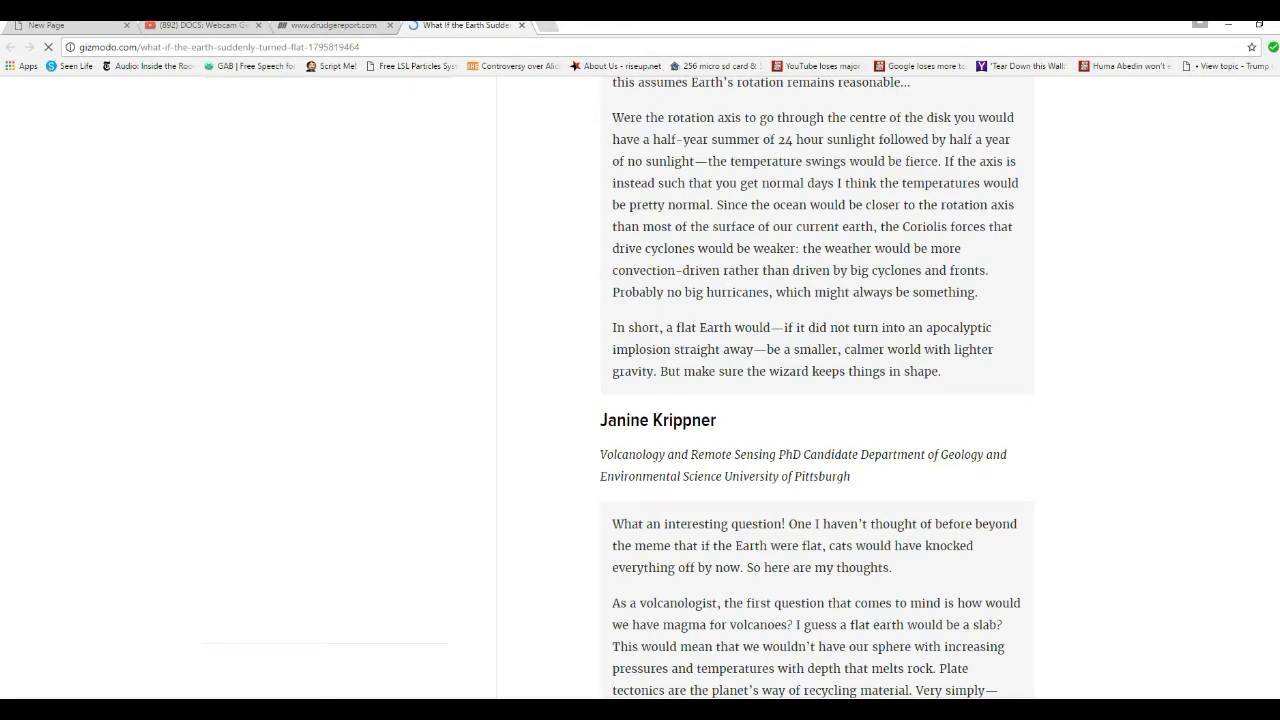
scroll("down", 3)
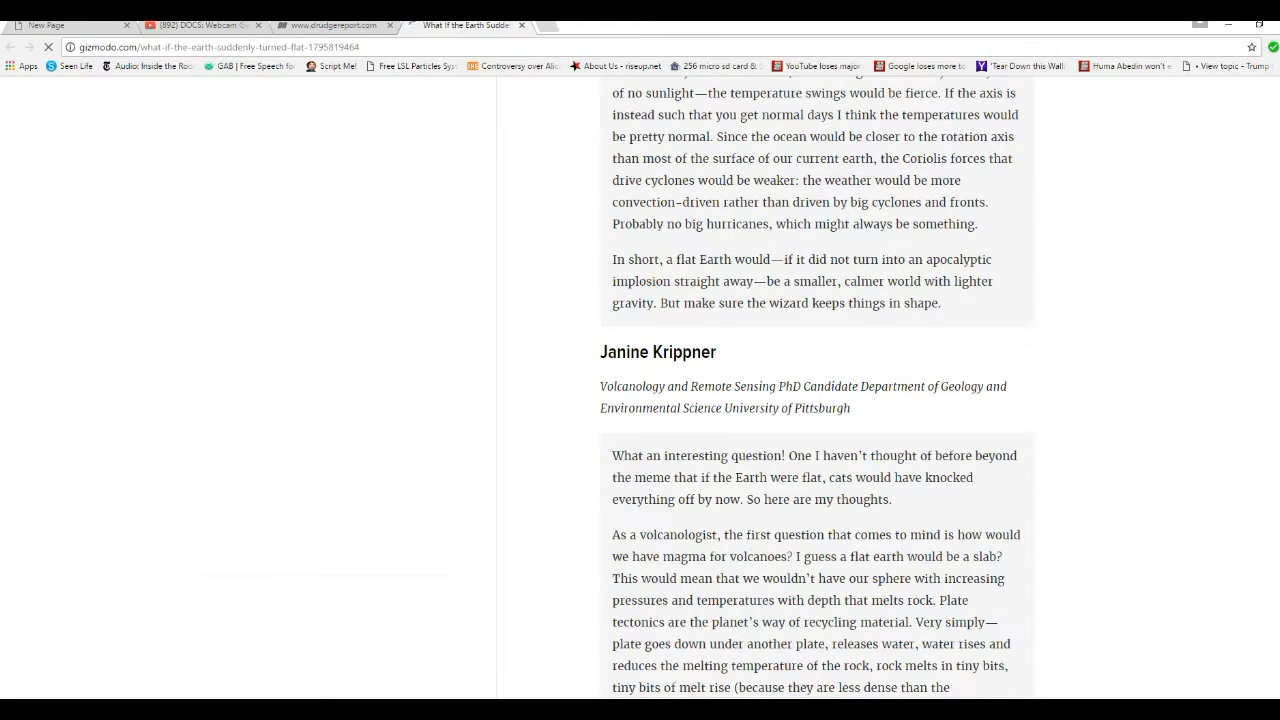
scroll("down", 3)
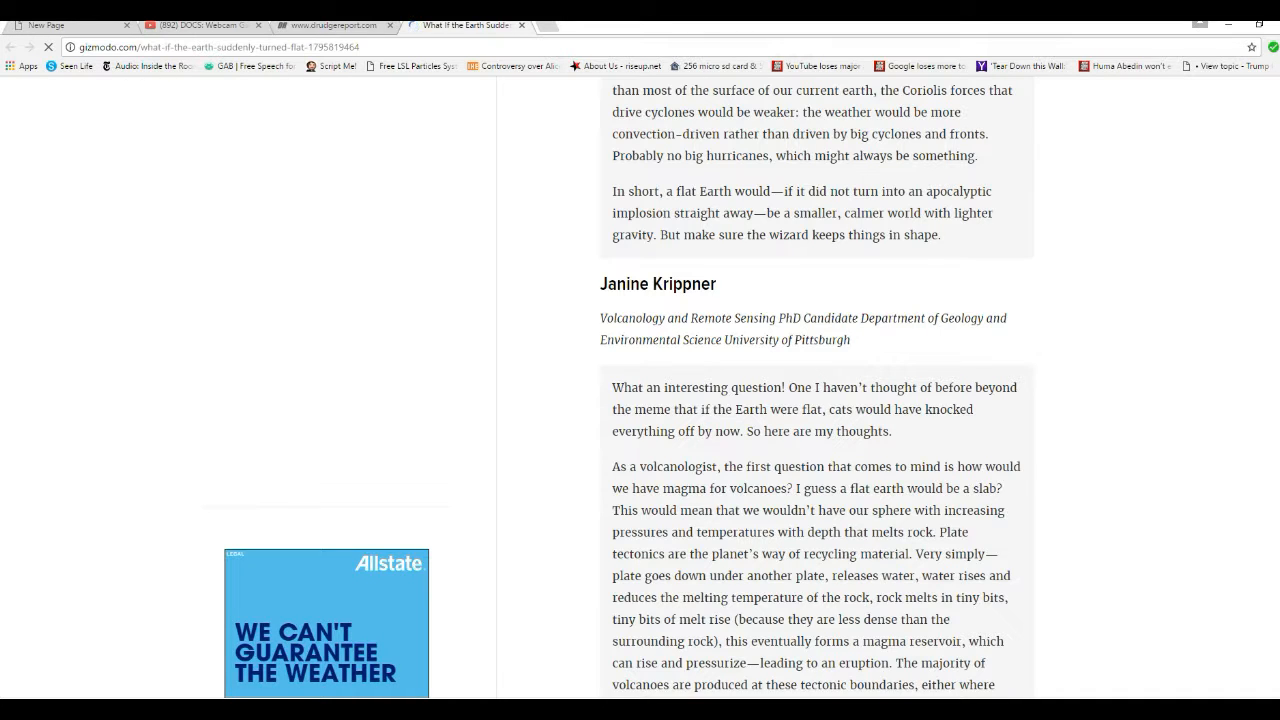
scroll("down", 3)
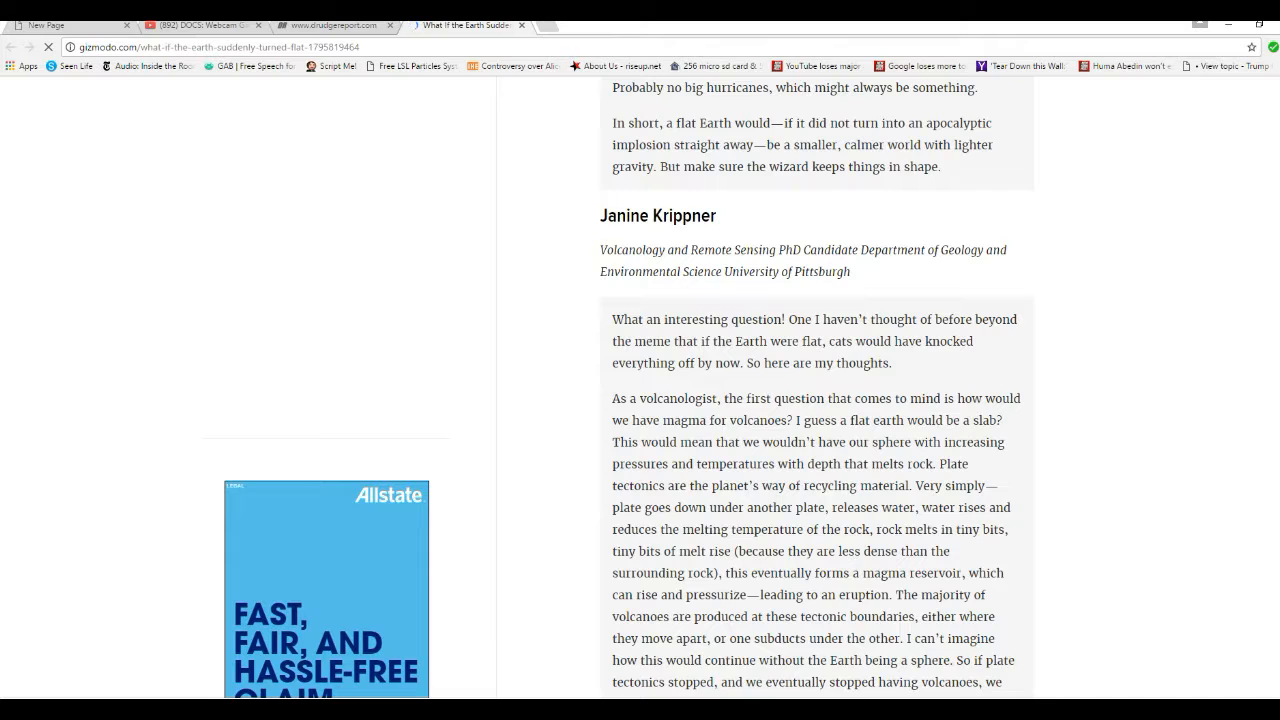
scroll("down", 3)
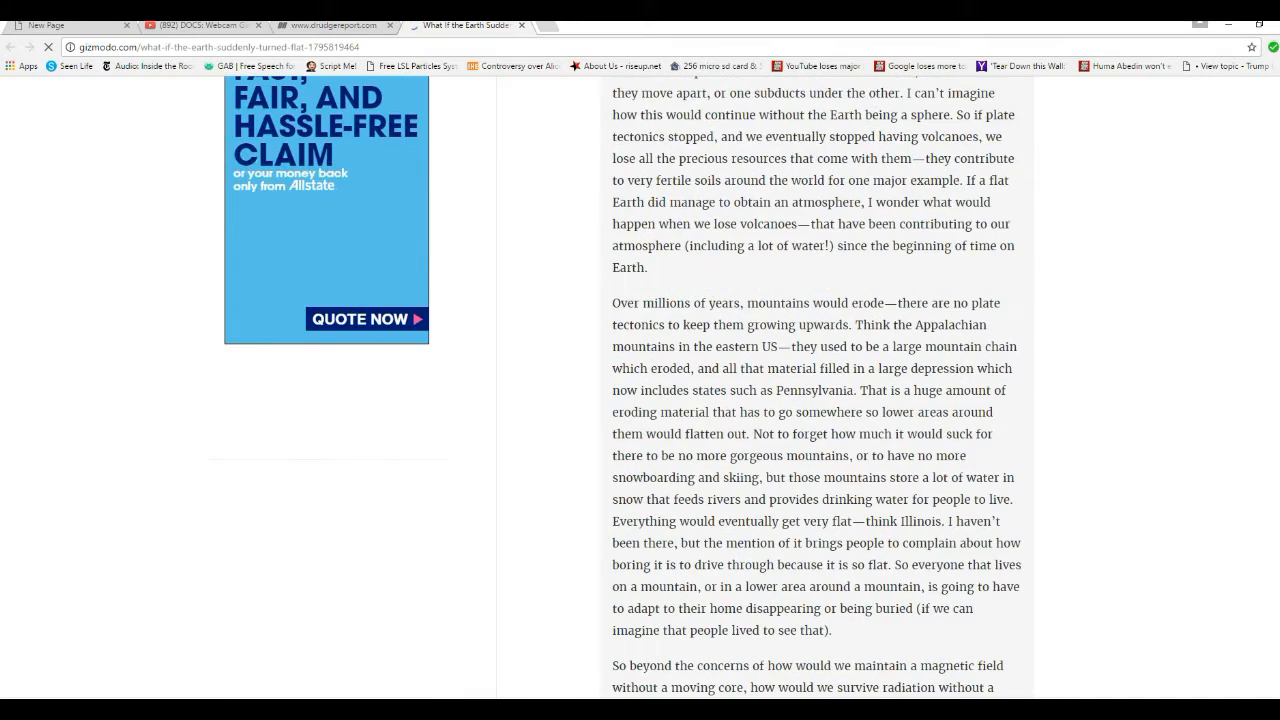
scroll("down", 3)
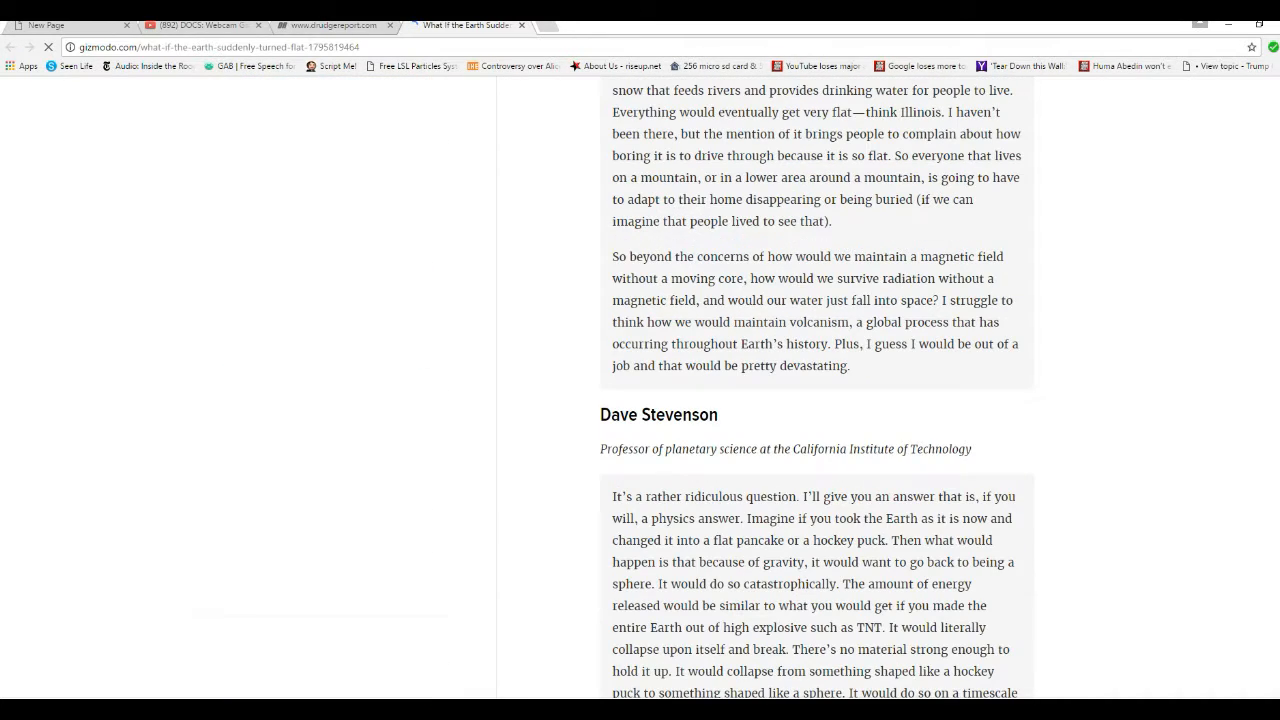